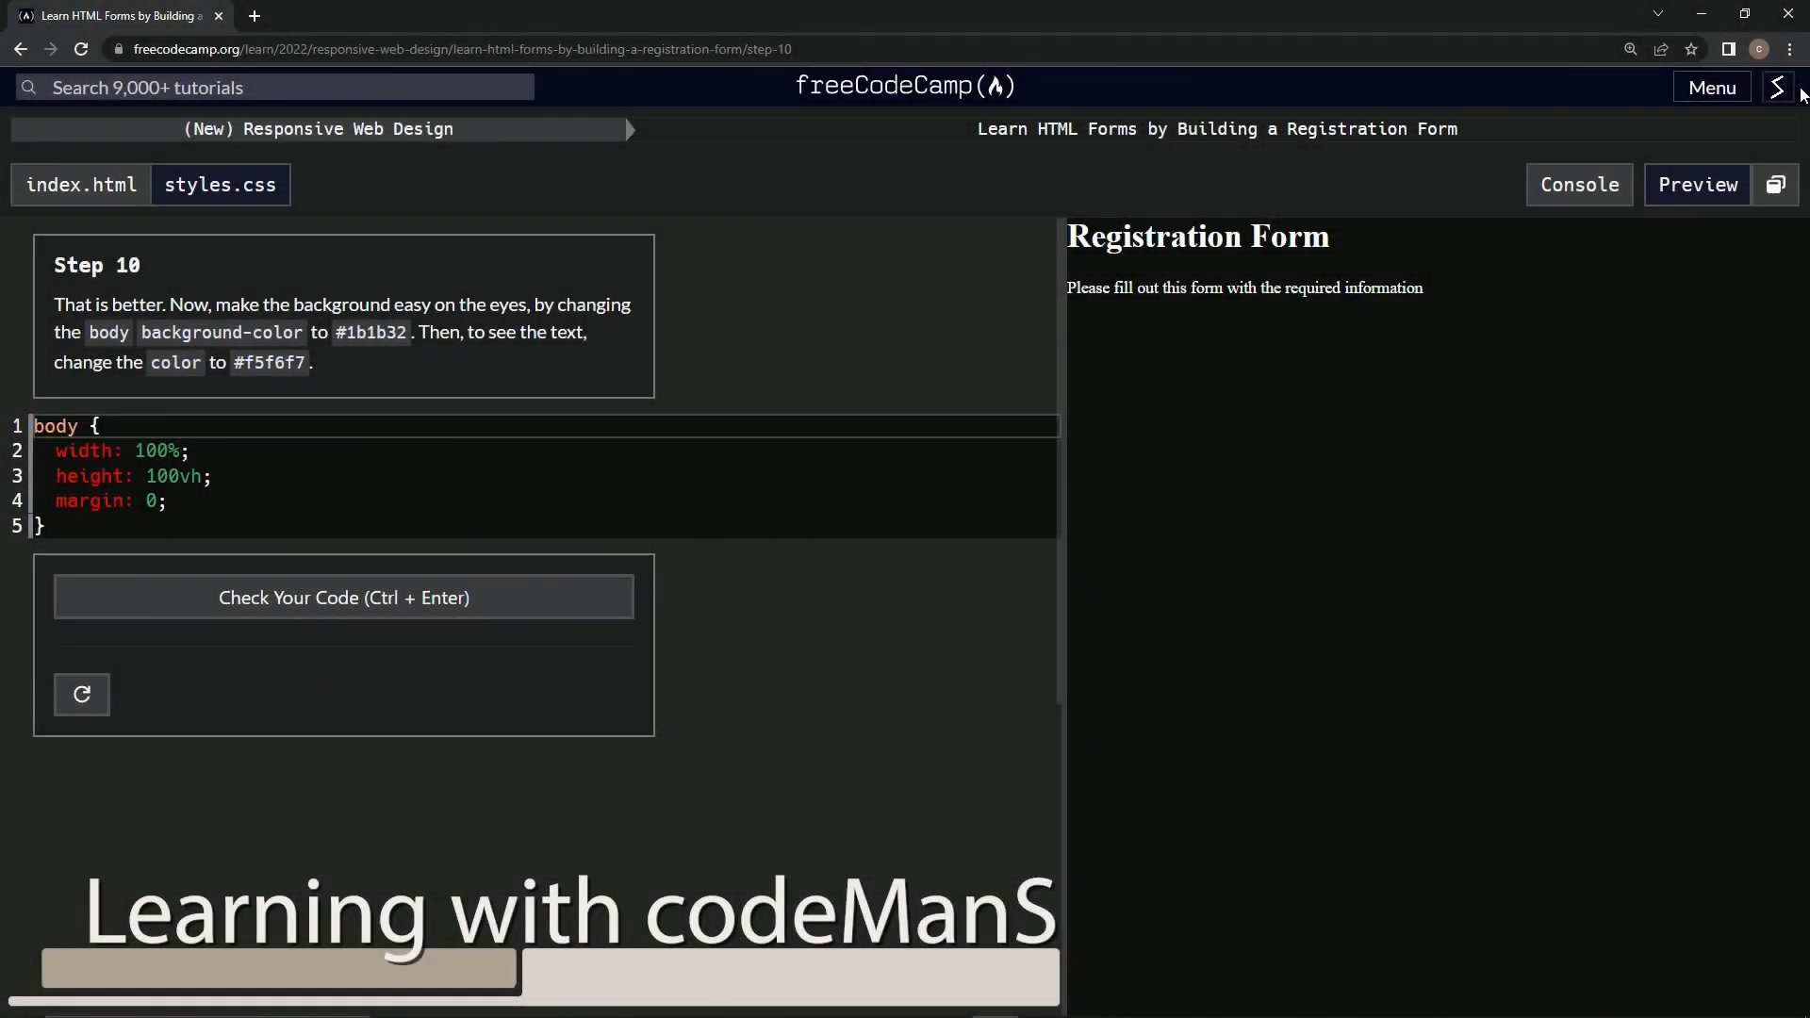
pyautogui.moveTo(318, 171)
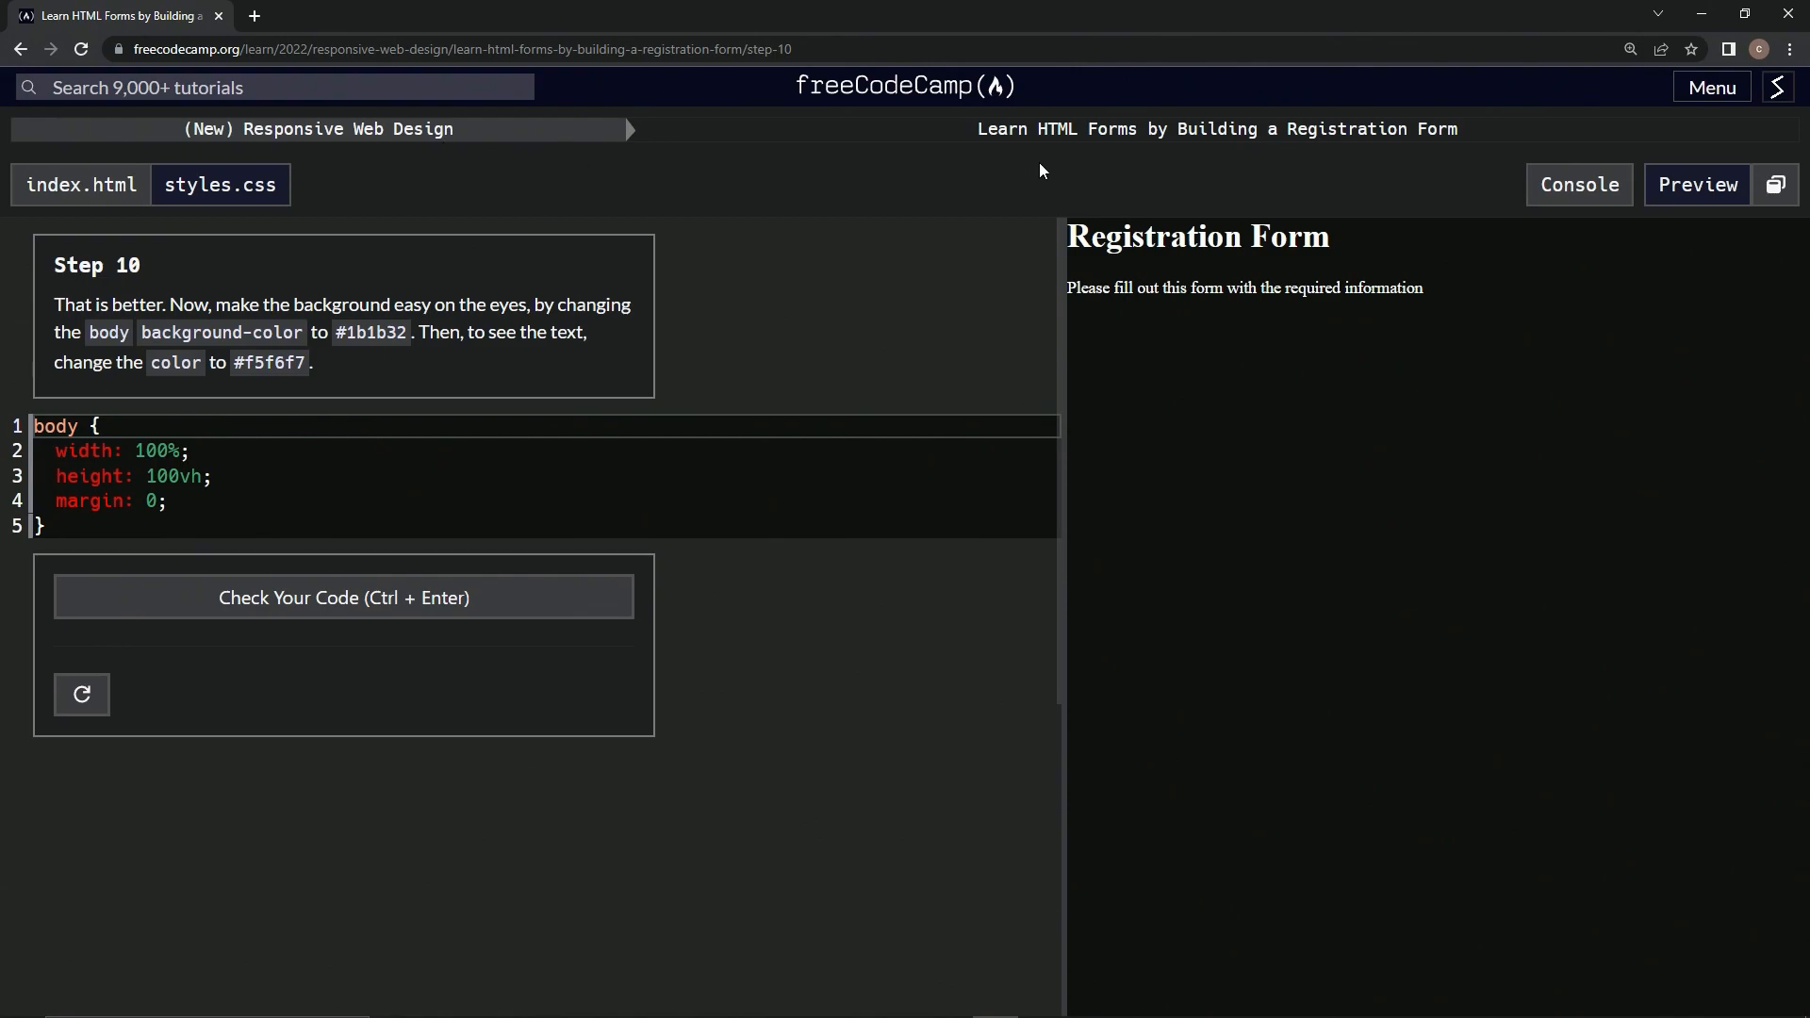
pyautogui.moveTo(1302, 164)
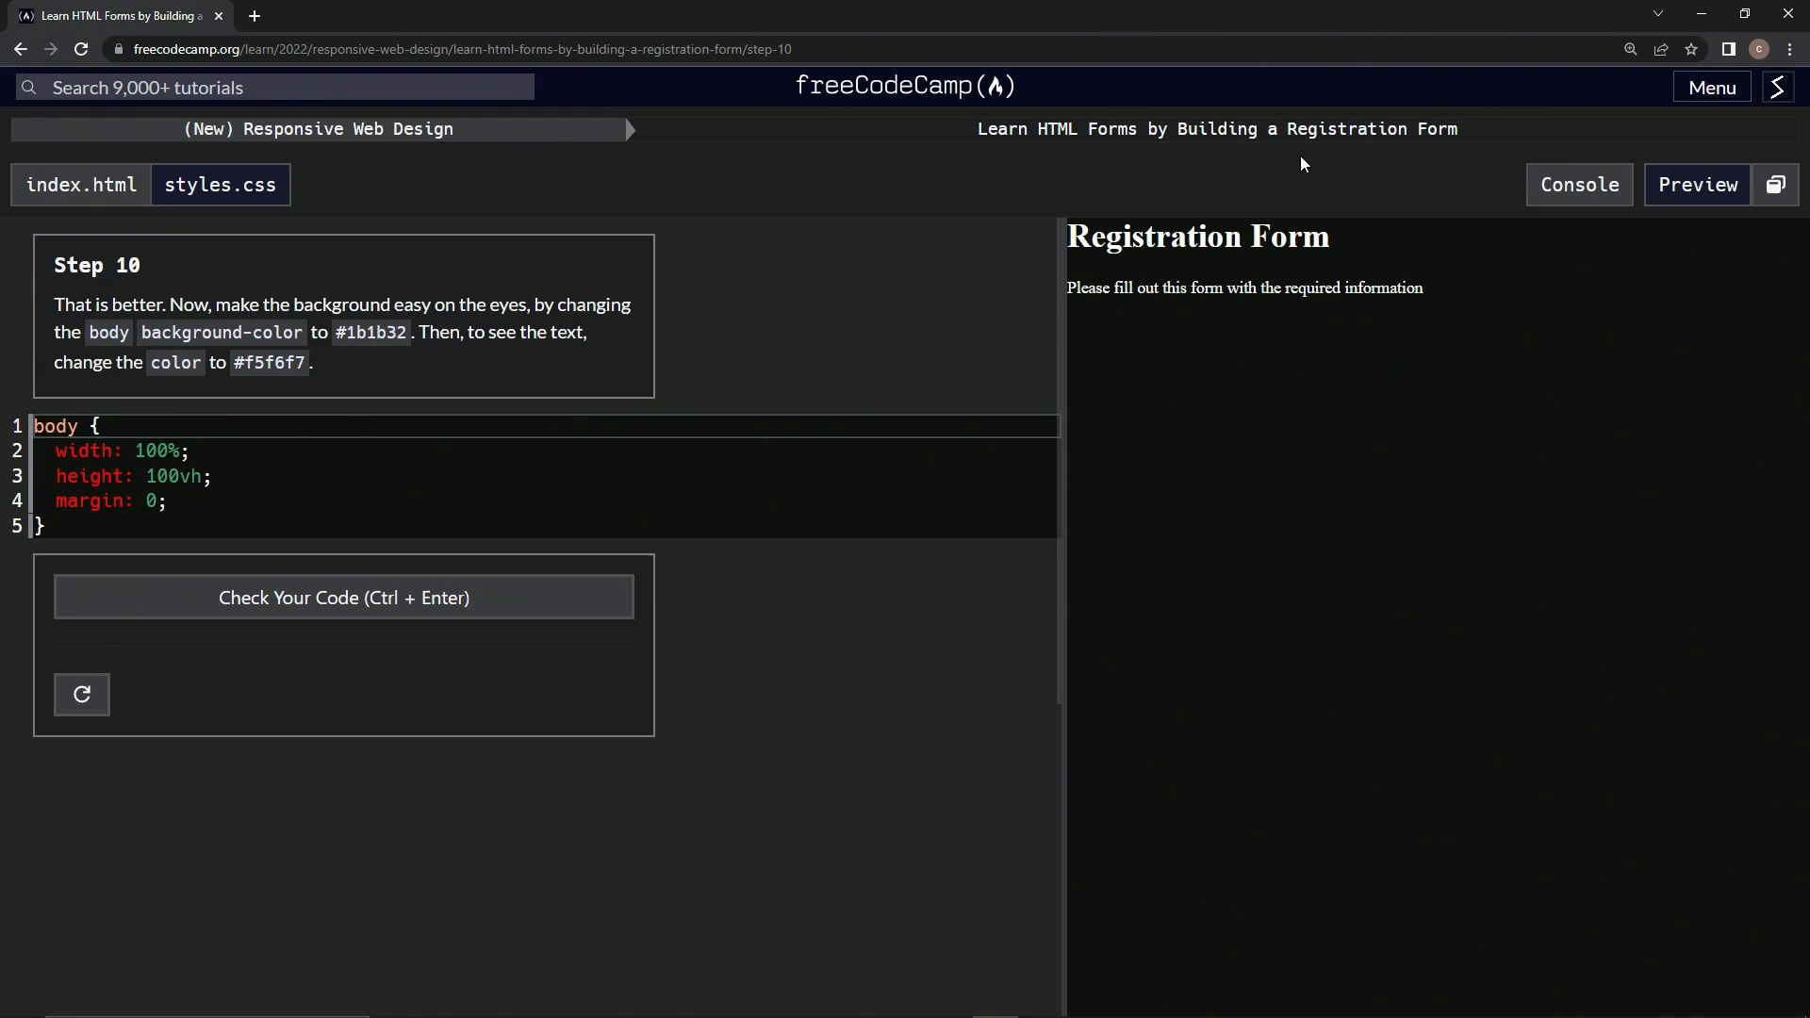
pyautogui.moveTo(154, 284)
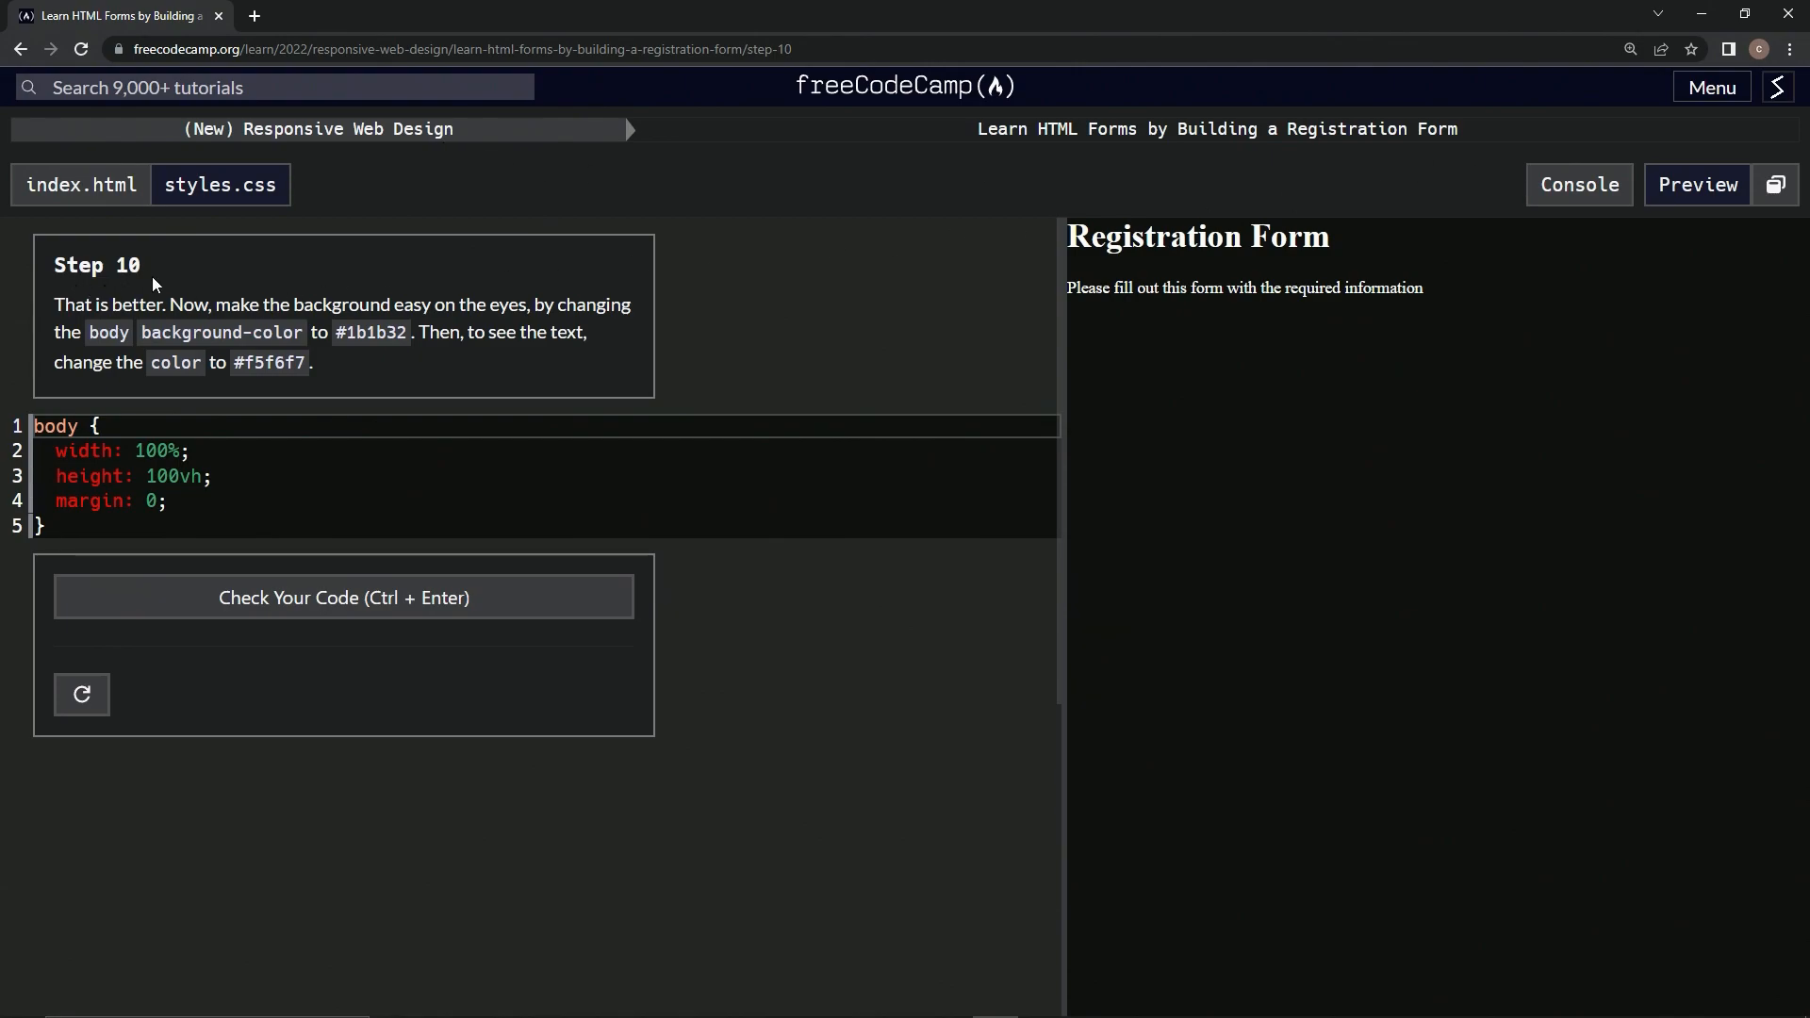
pyautogui.moveTo(268, 303)
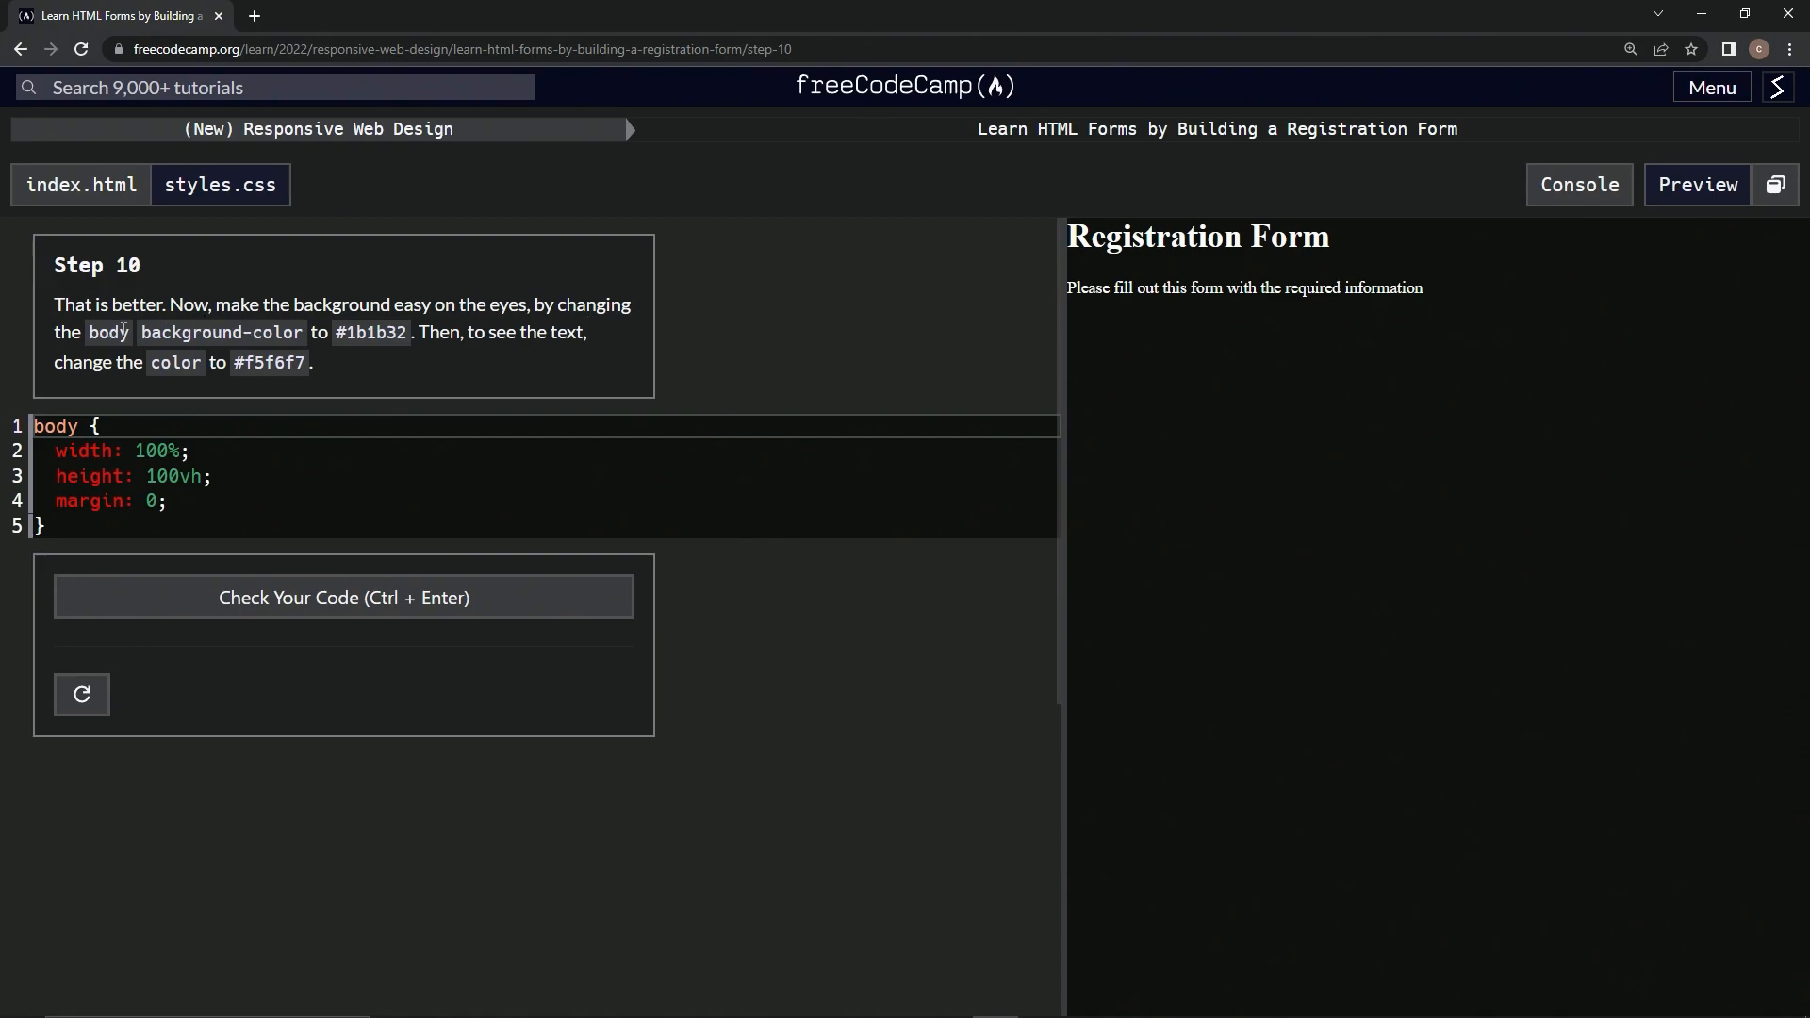
pyautogui.moveTo(451, 354)
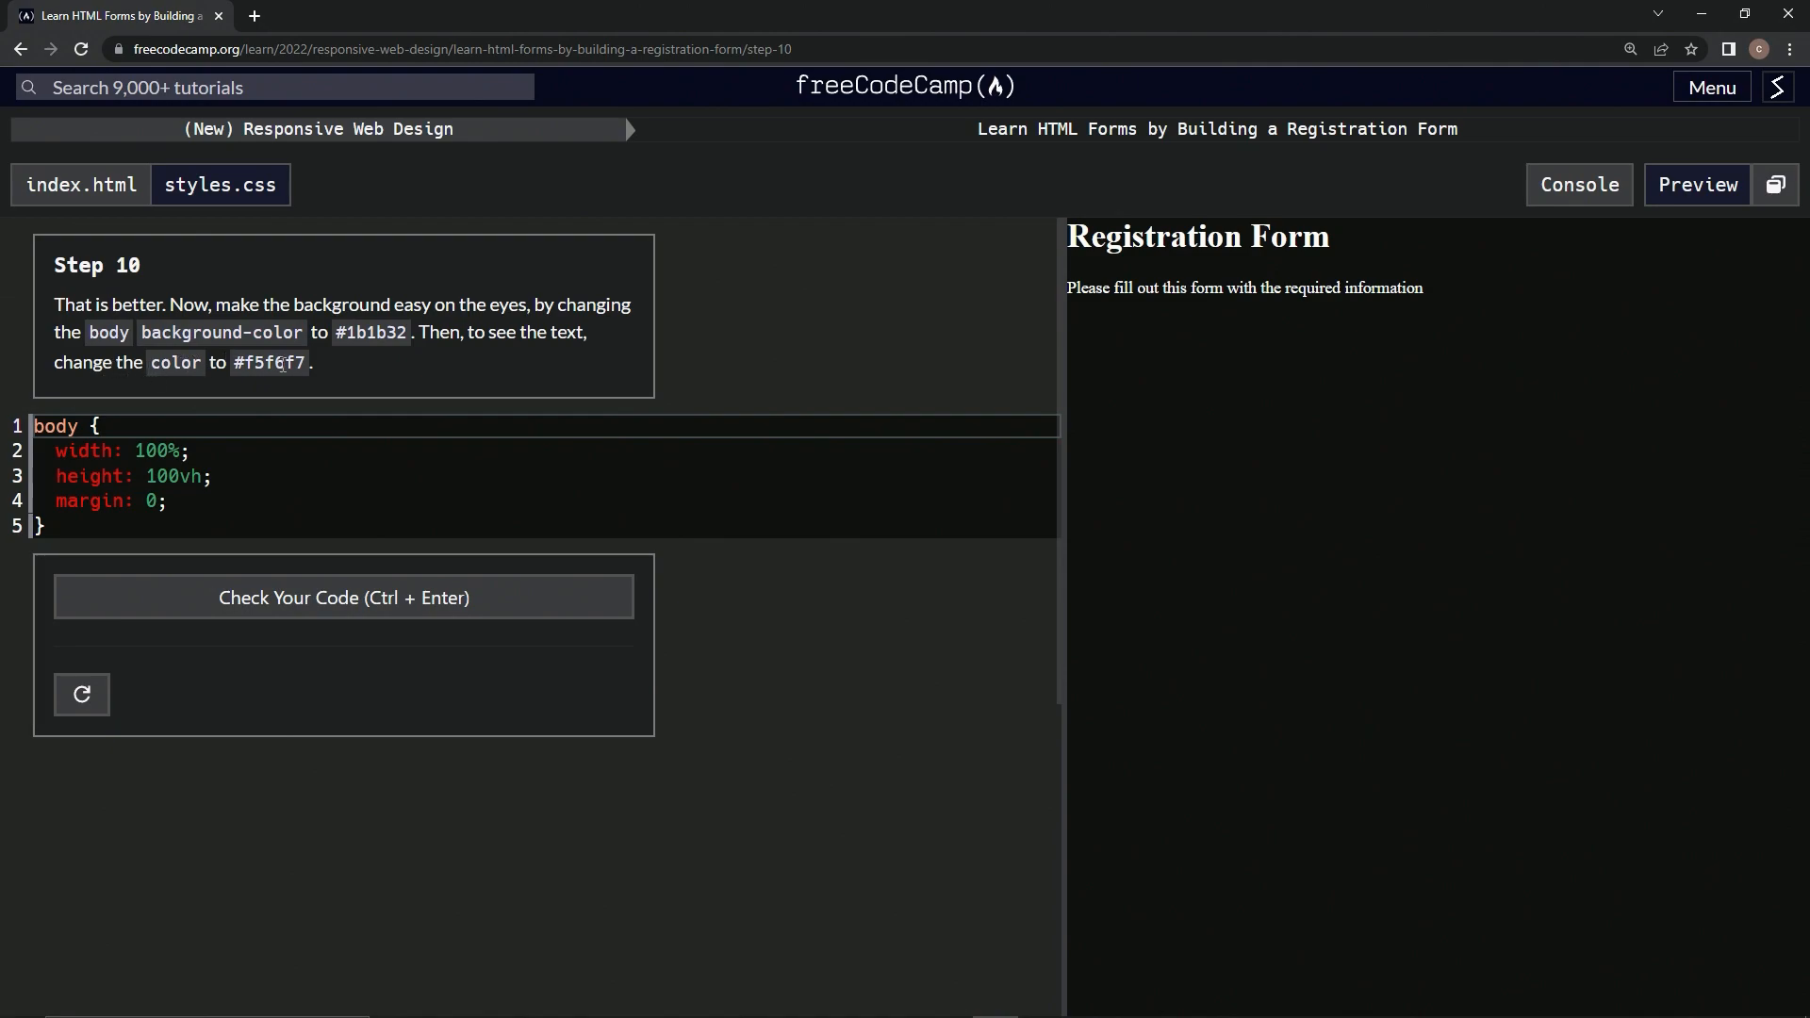
# Add background-color: #1b1b32; to the body rule on a new line after margin: 0.
pyautogui.click(184, 501)
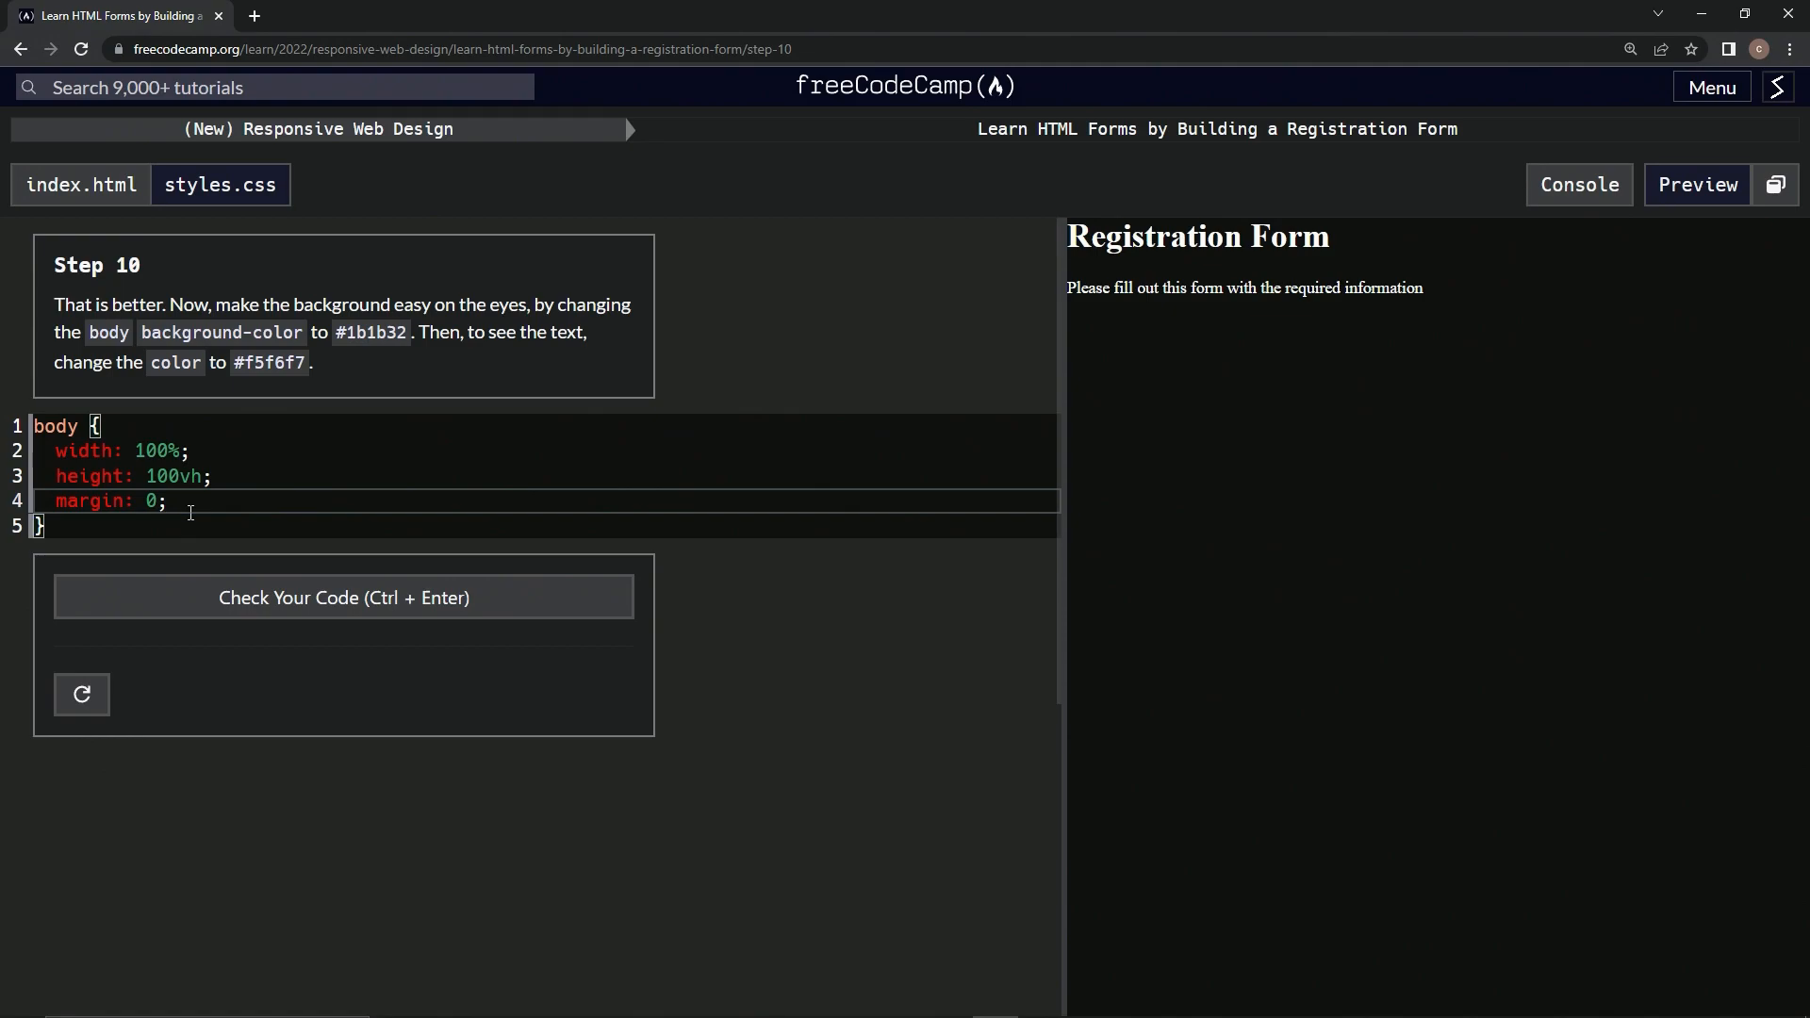
pyautogui.write('back')
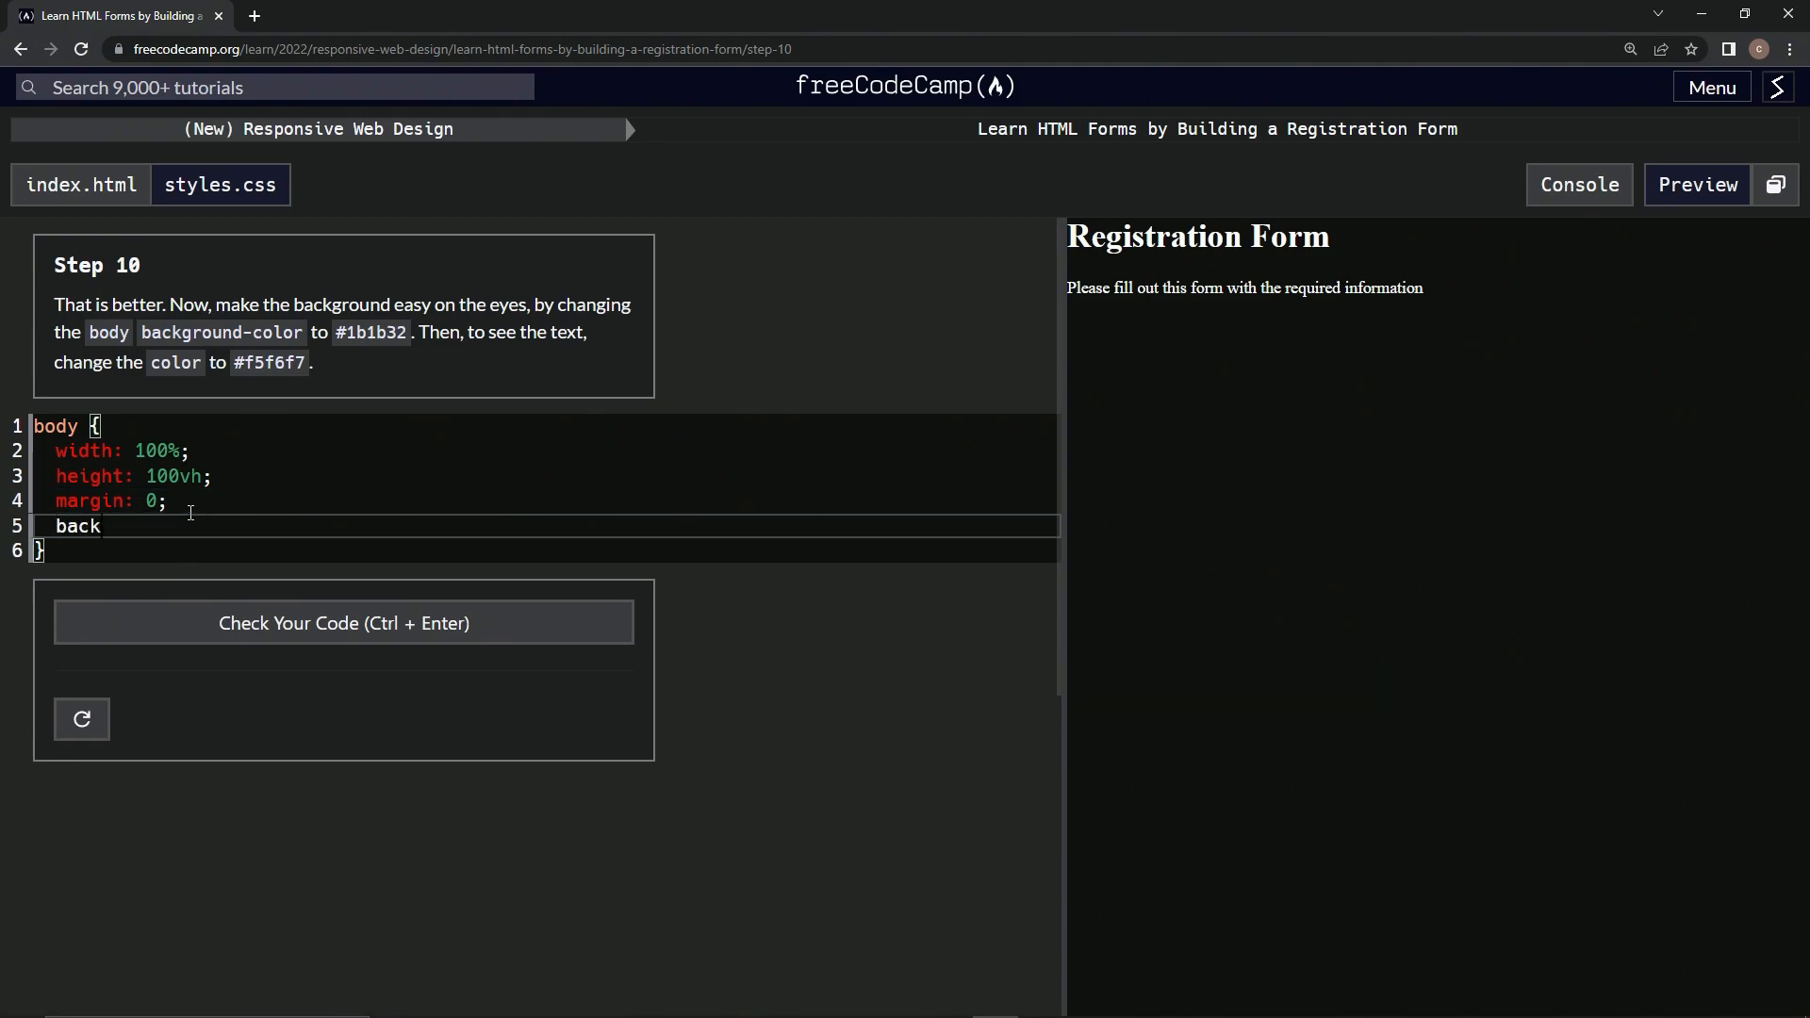
pyautogui.write('ground')
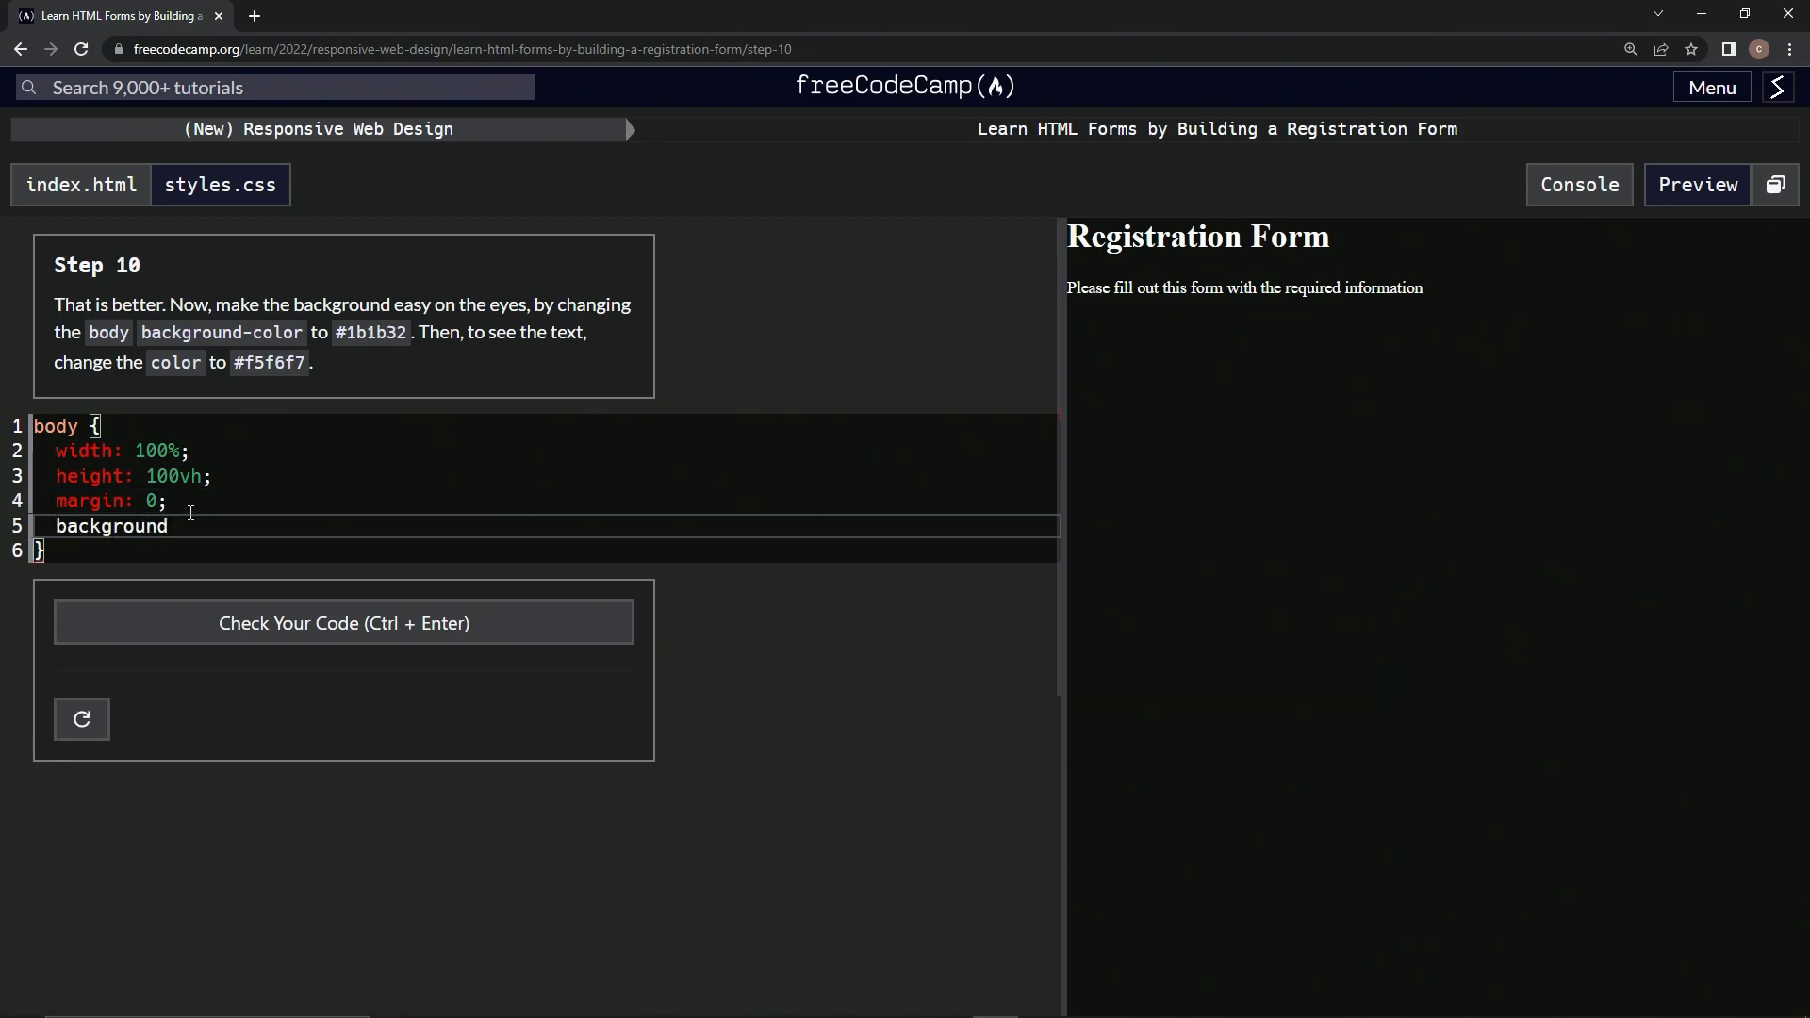
pyautogui.write('-color')
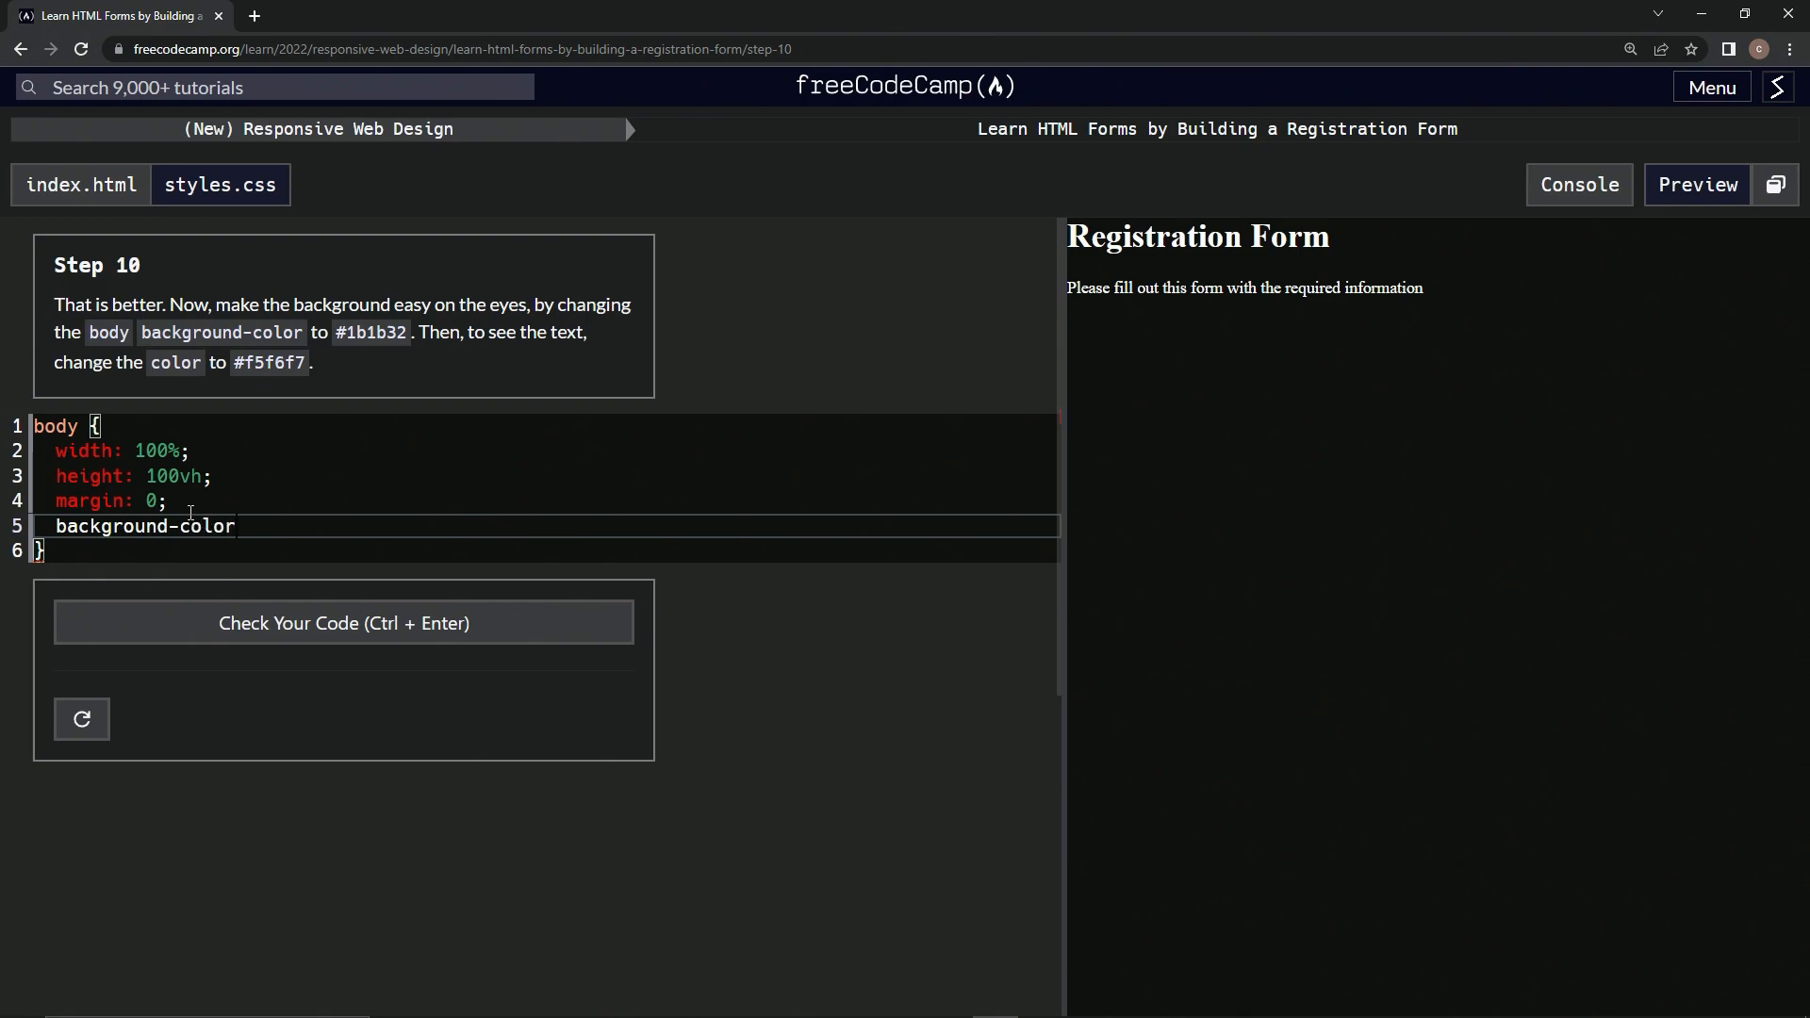
pyautogui.write(': #')
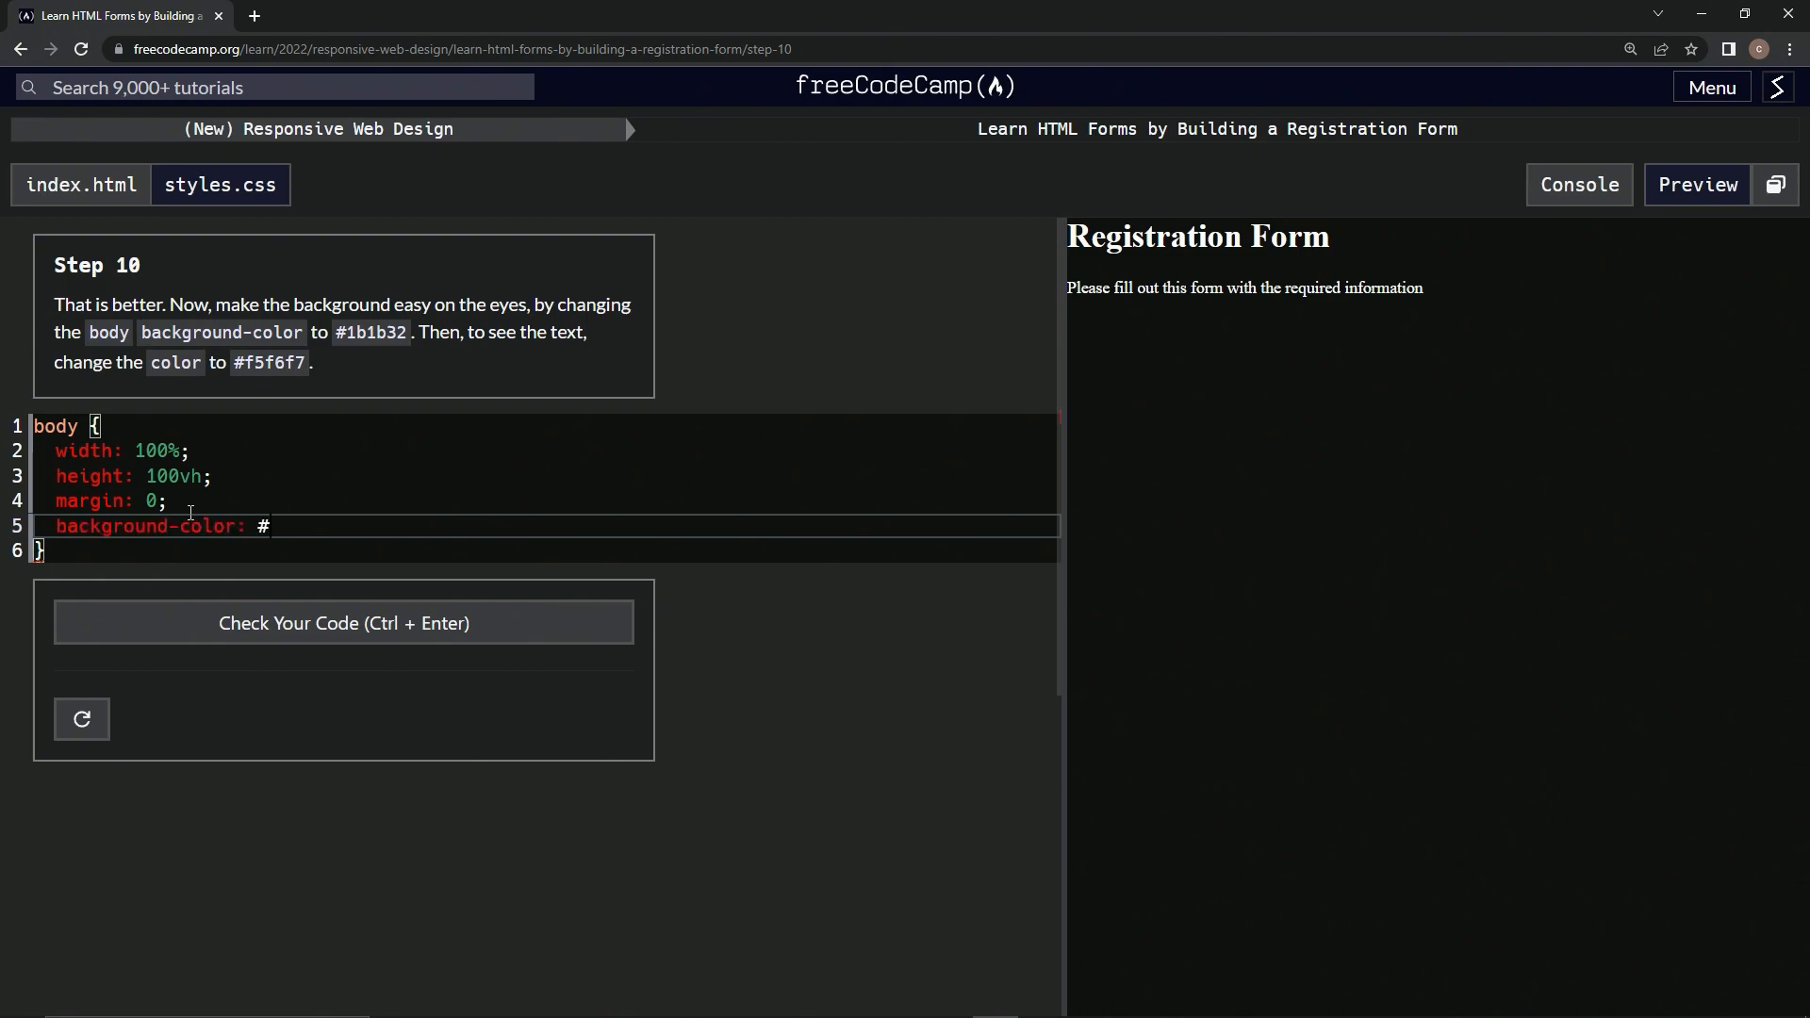
pyautogui.write('1b')
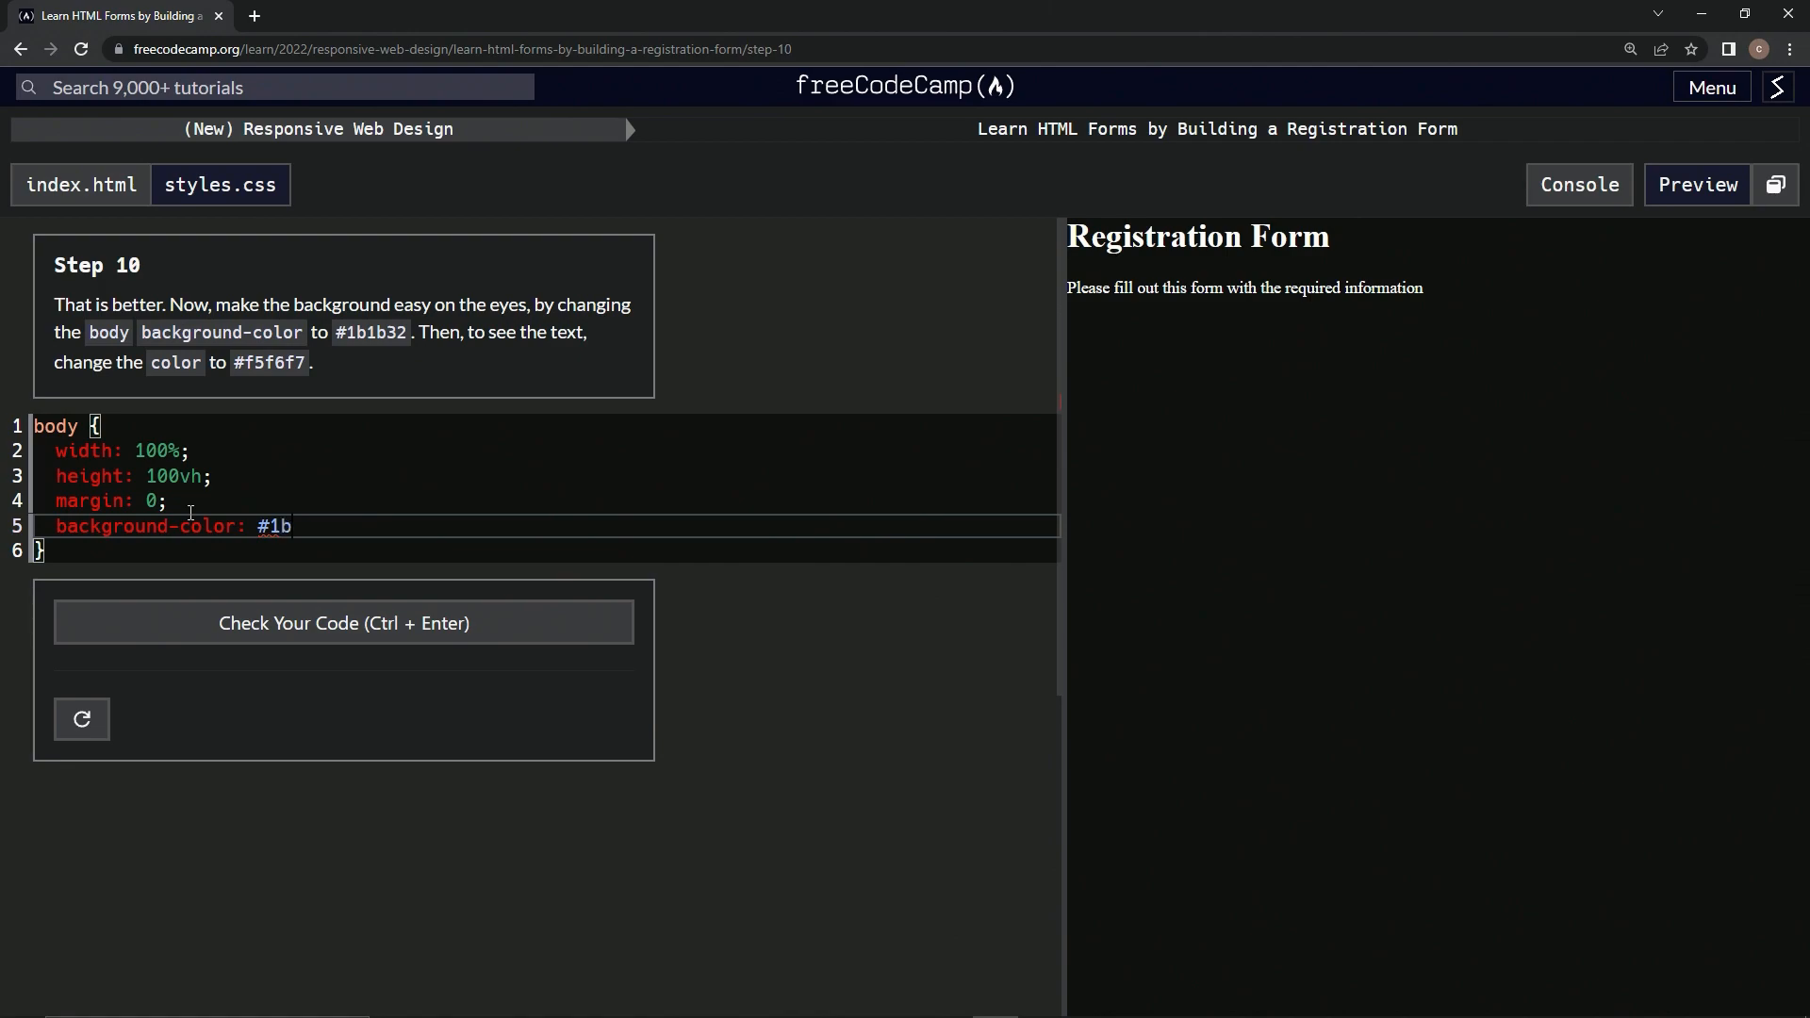
pyautogui.write('1b')
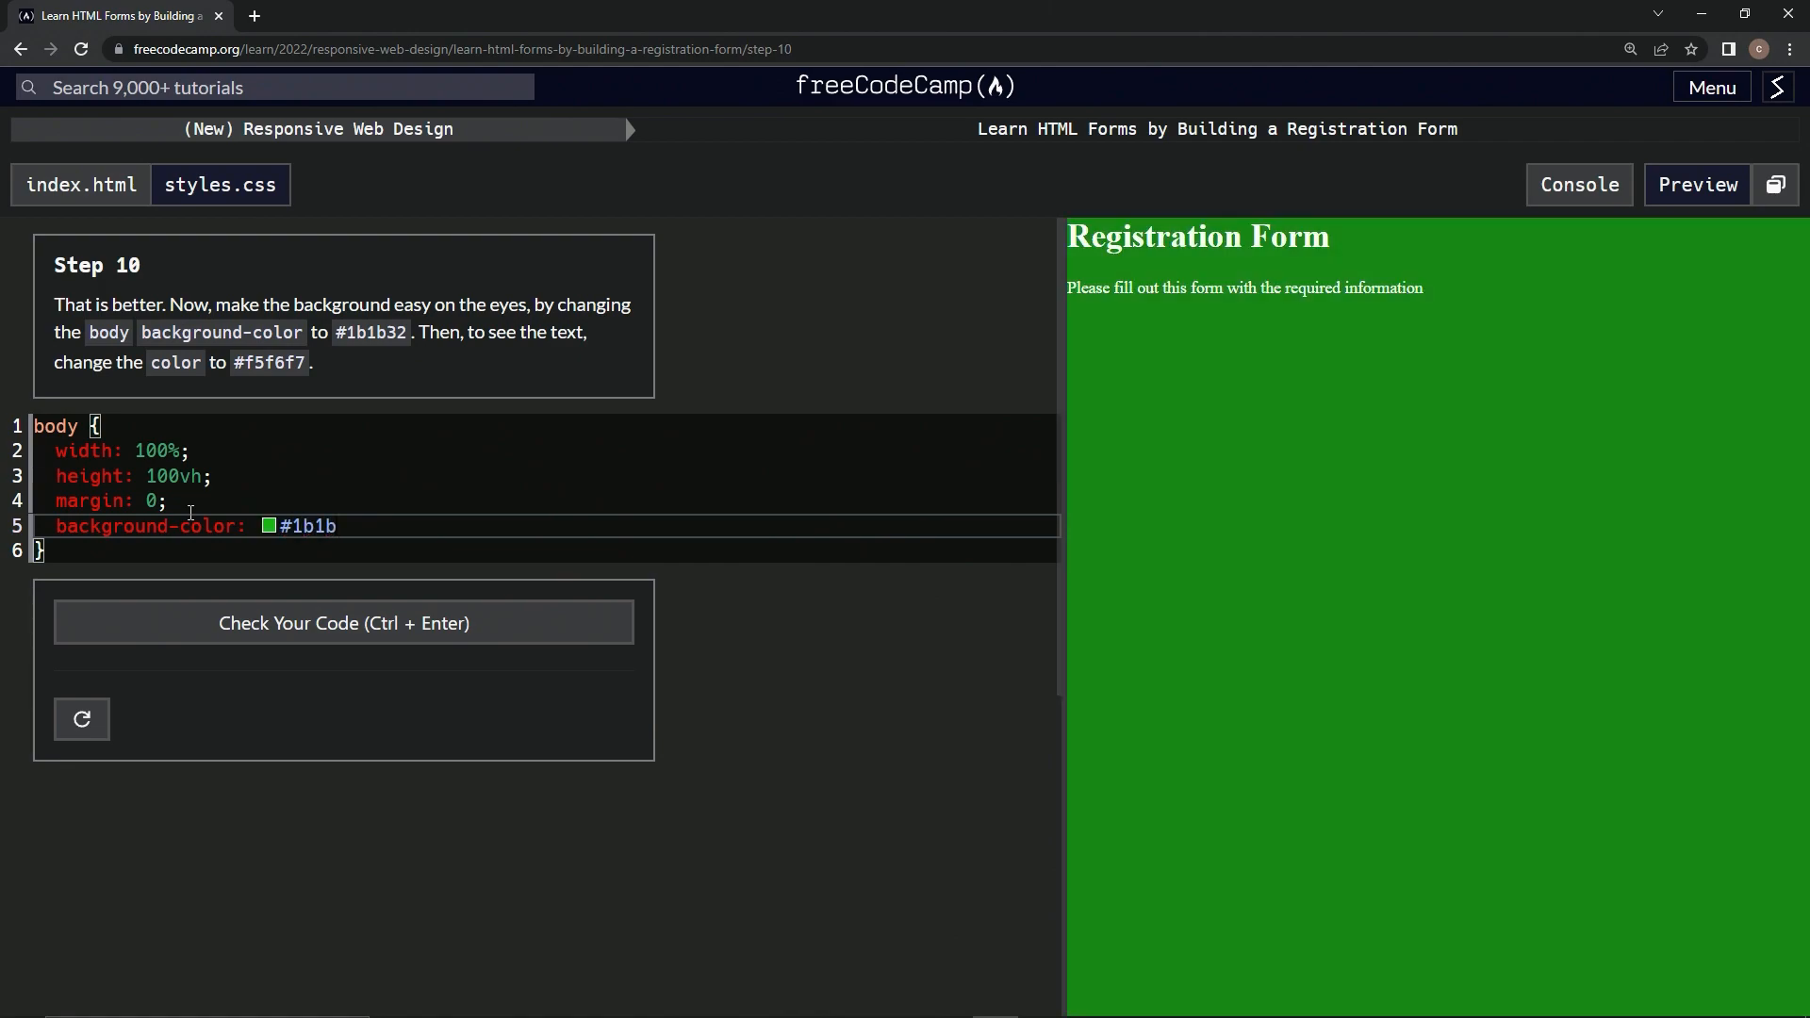
pyautogui.write('32')
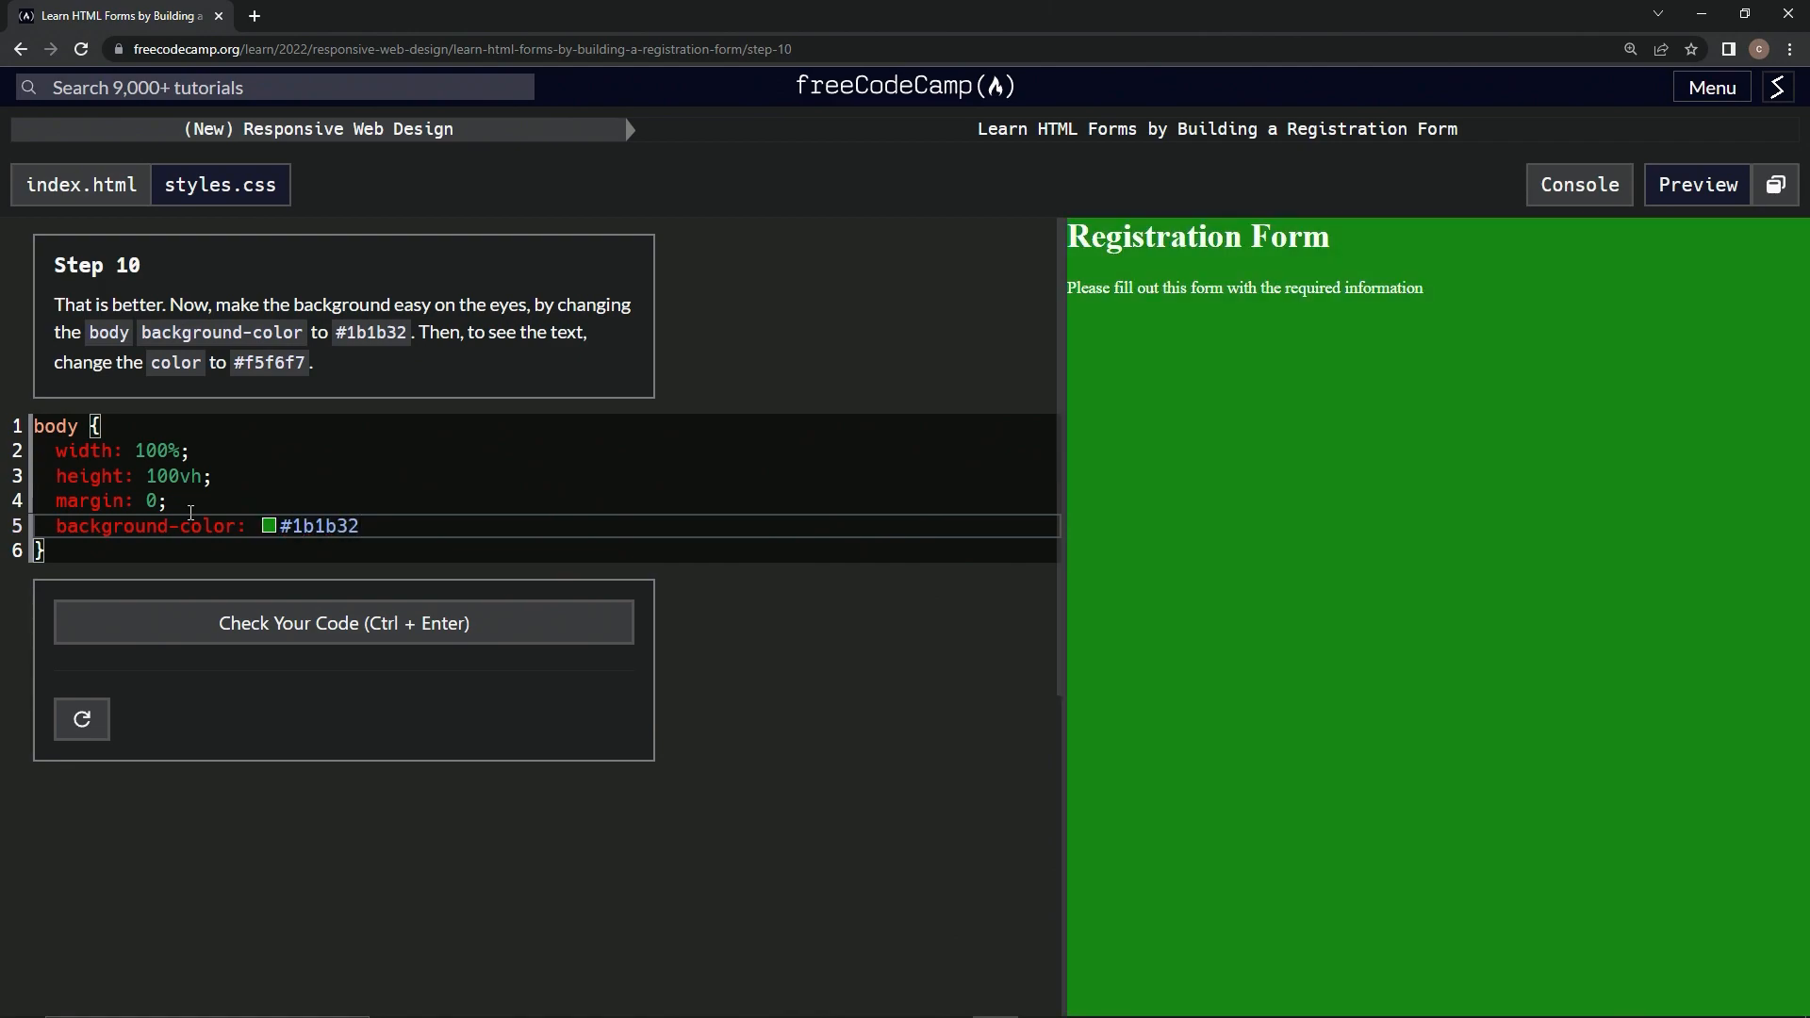
pyautogui.click(343, 622)
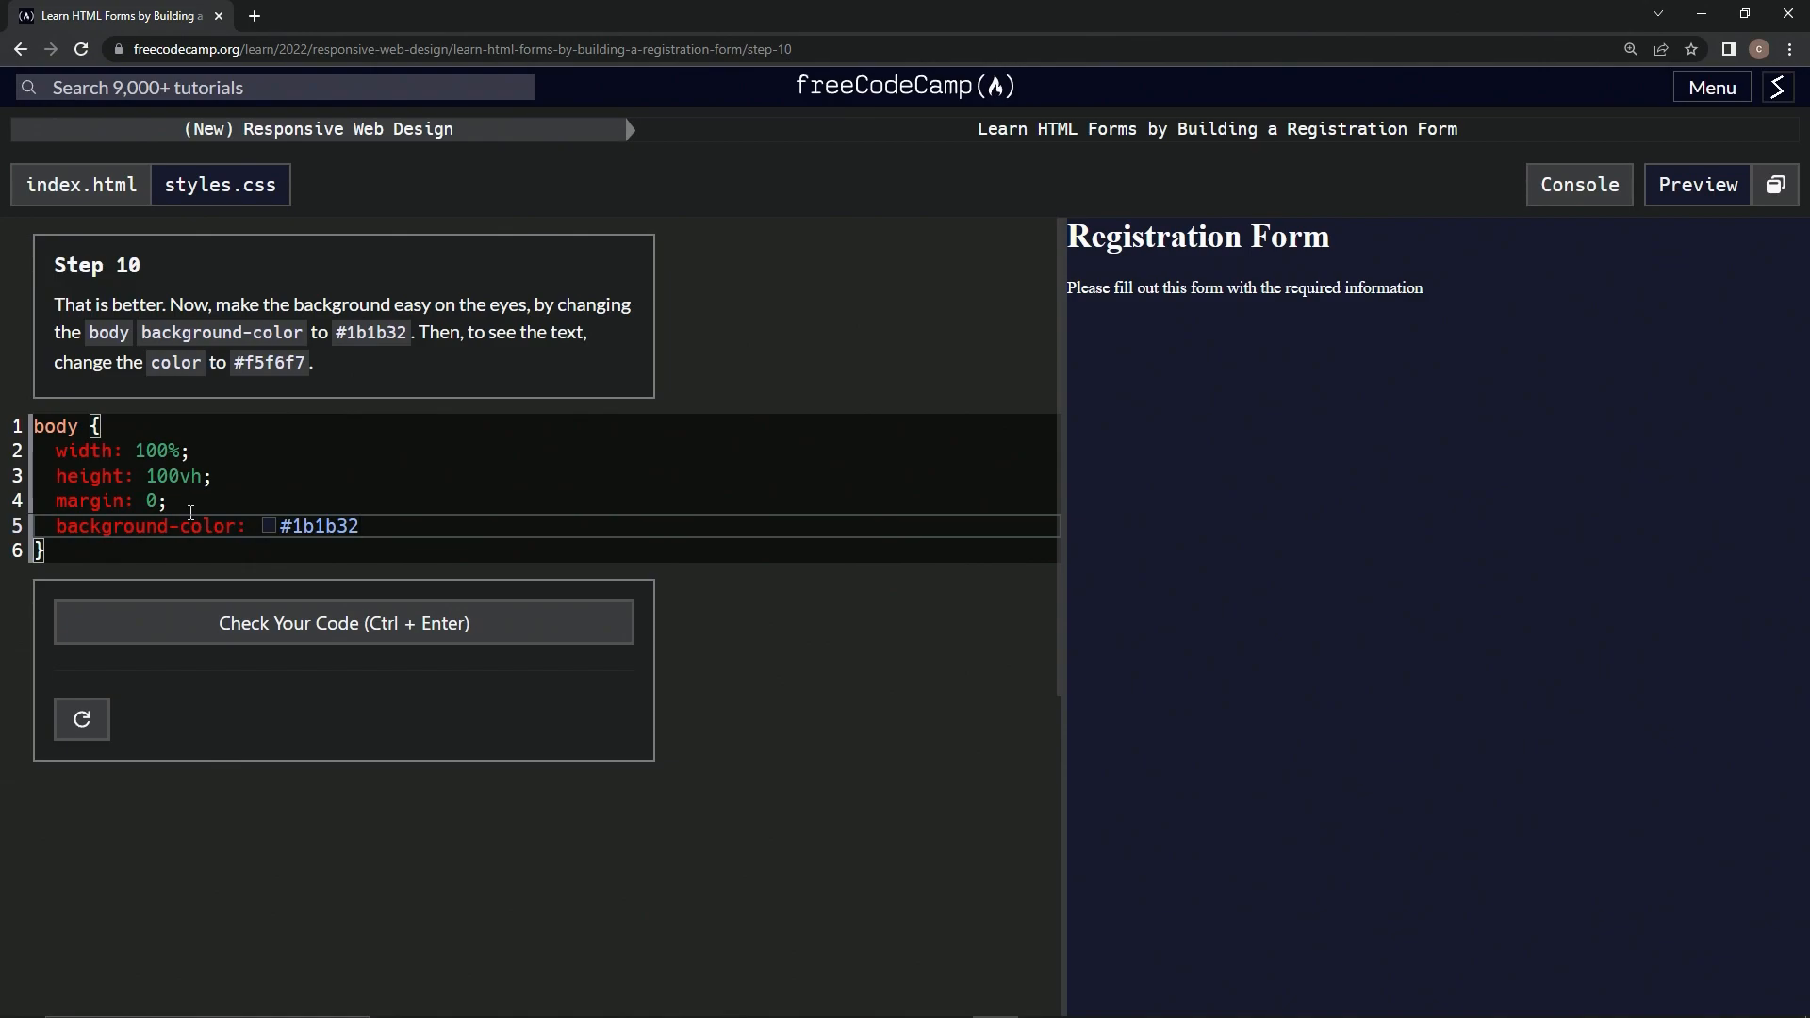
pyautogui.write(';')
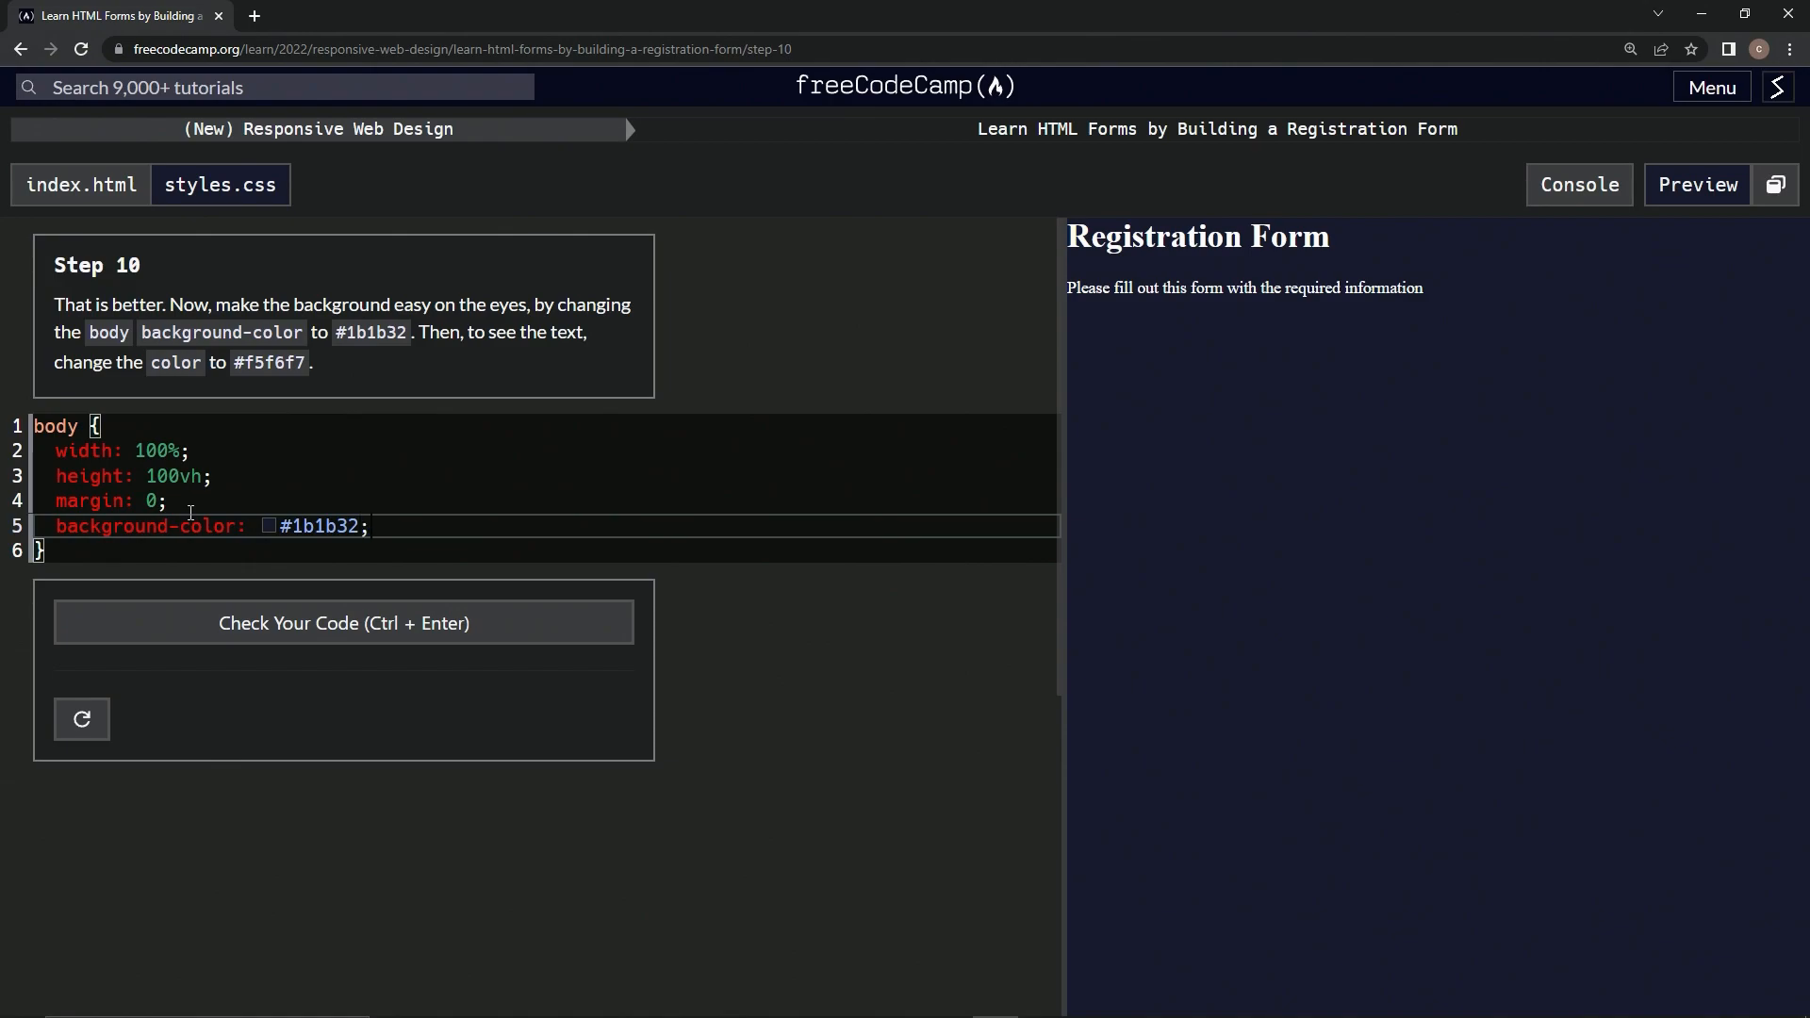
# Add color: #f5f6f7 to the body rule, pass the Step 10 check, and advance to Step 11.
pyautogui.write('color')
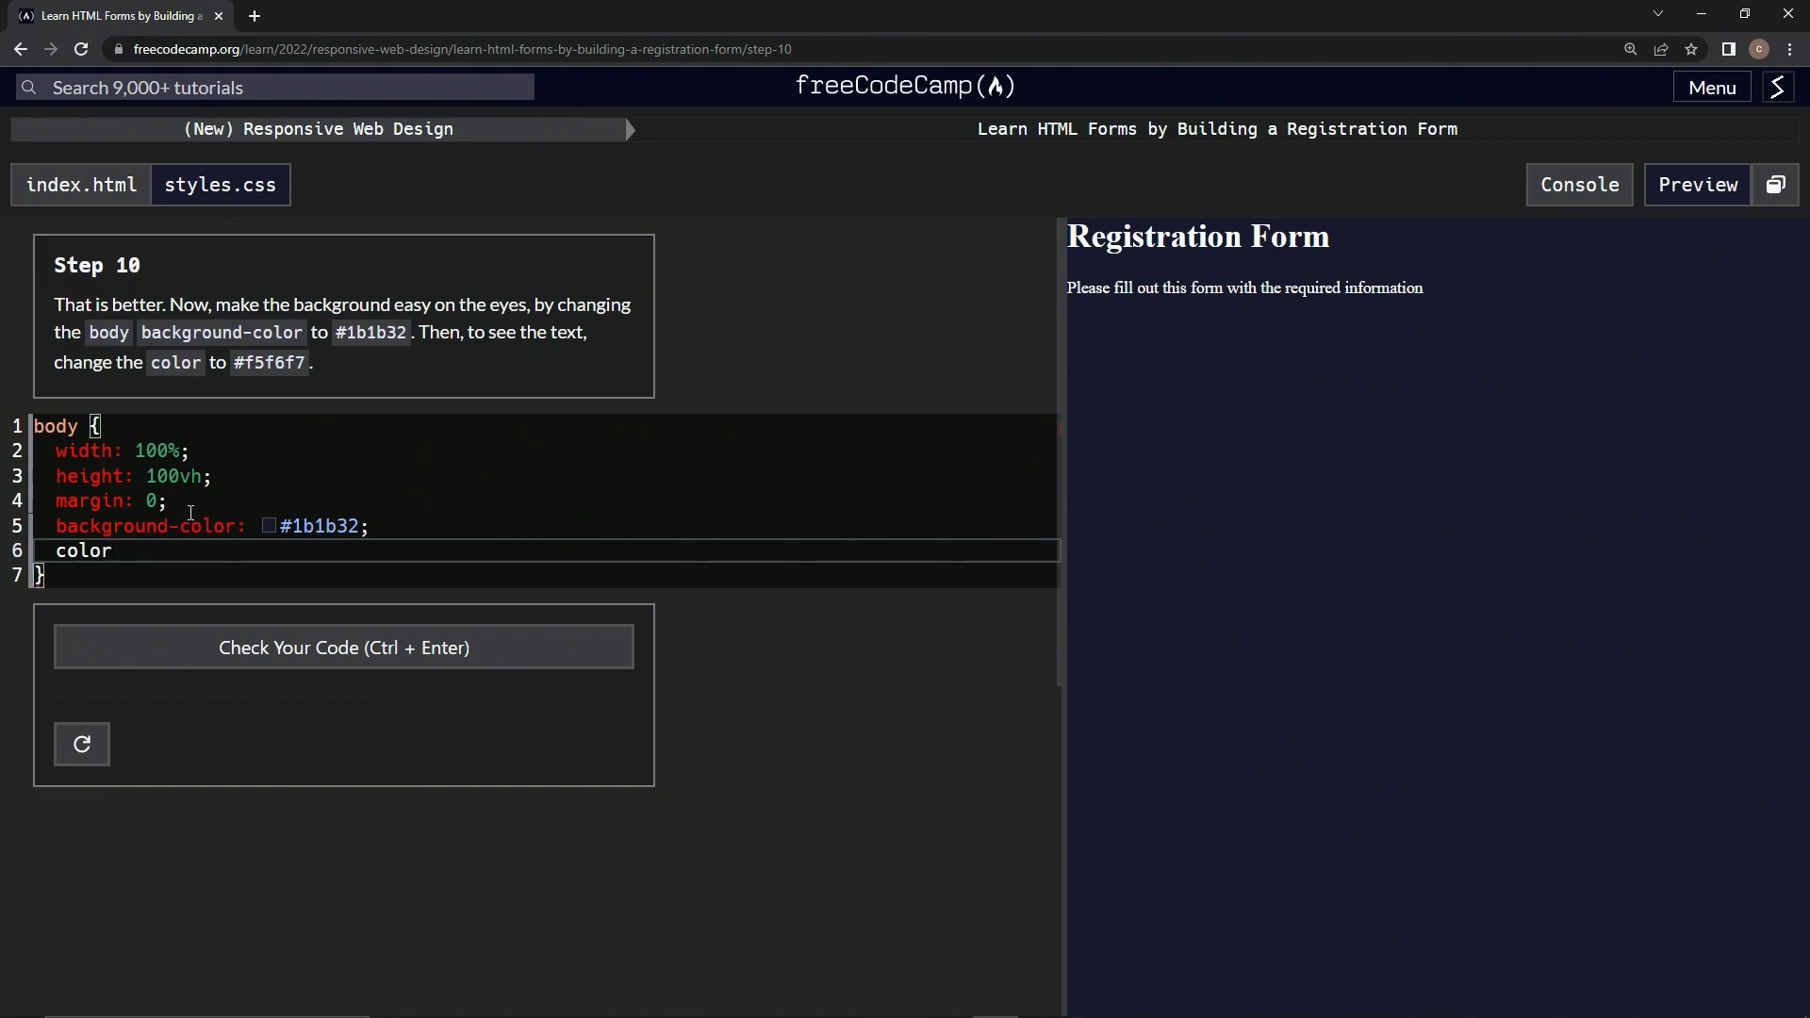
pyautogui.write(':')
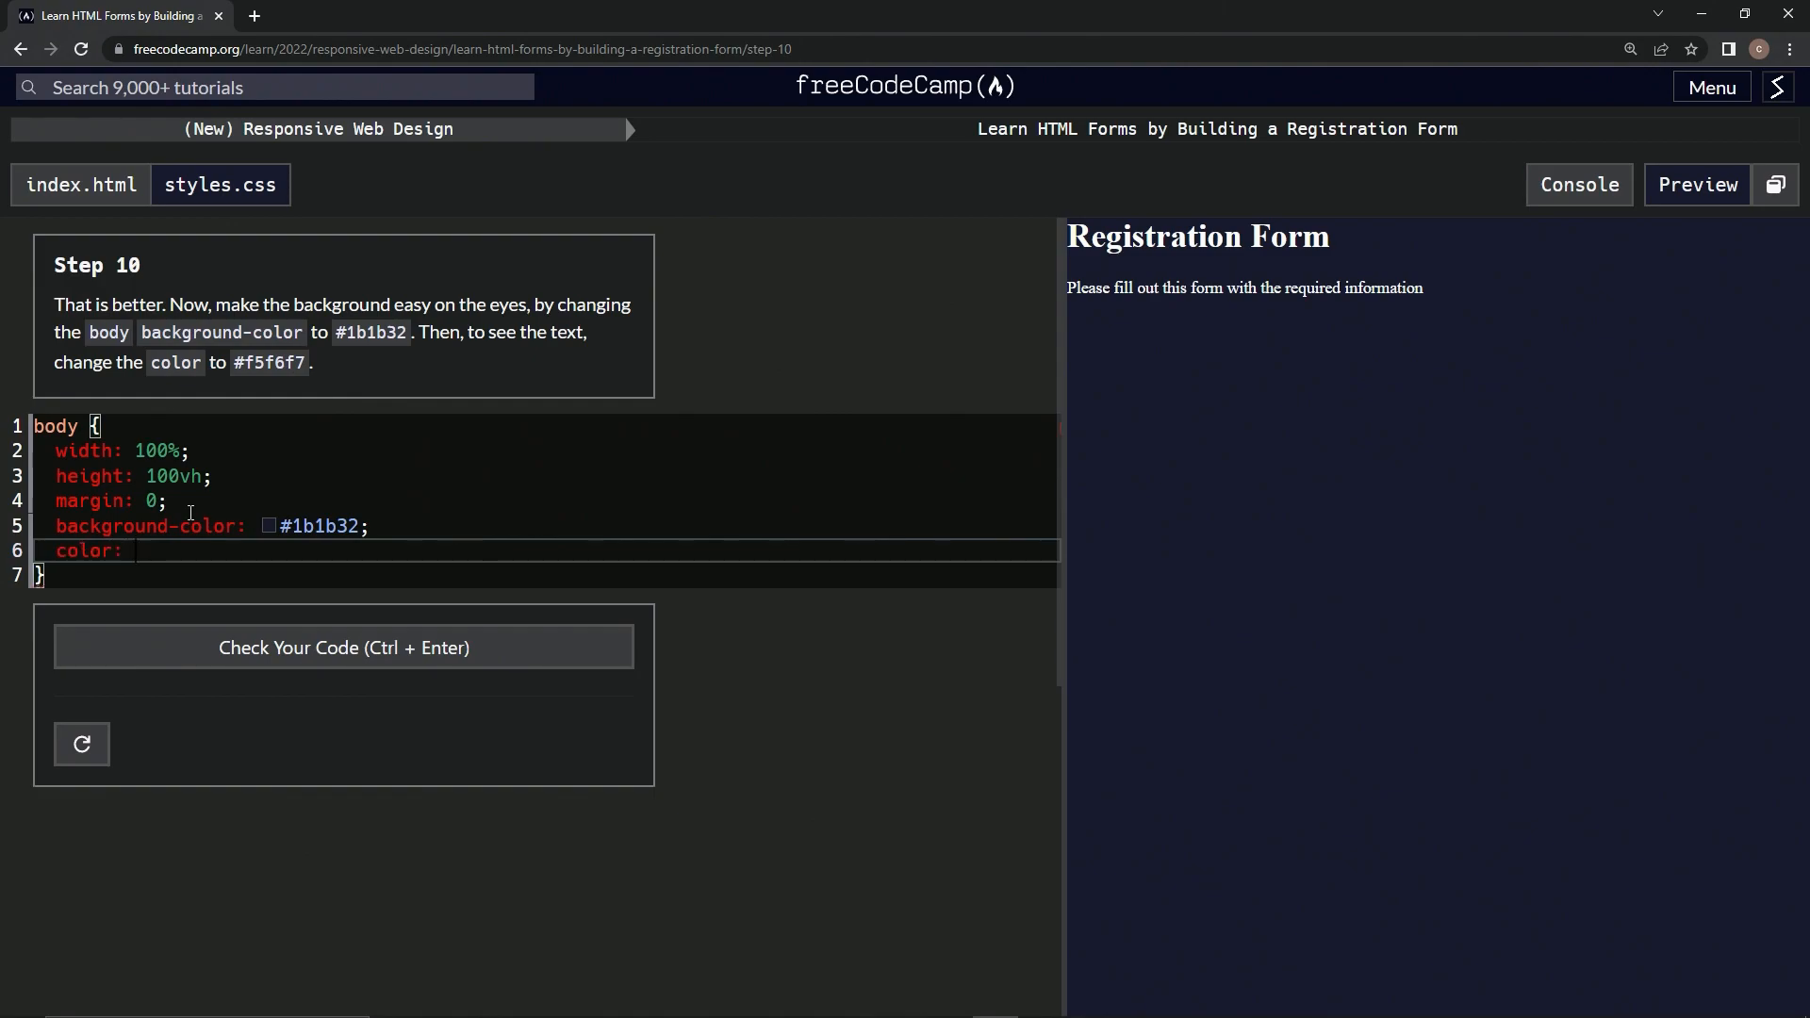
pyautogui.write('#')
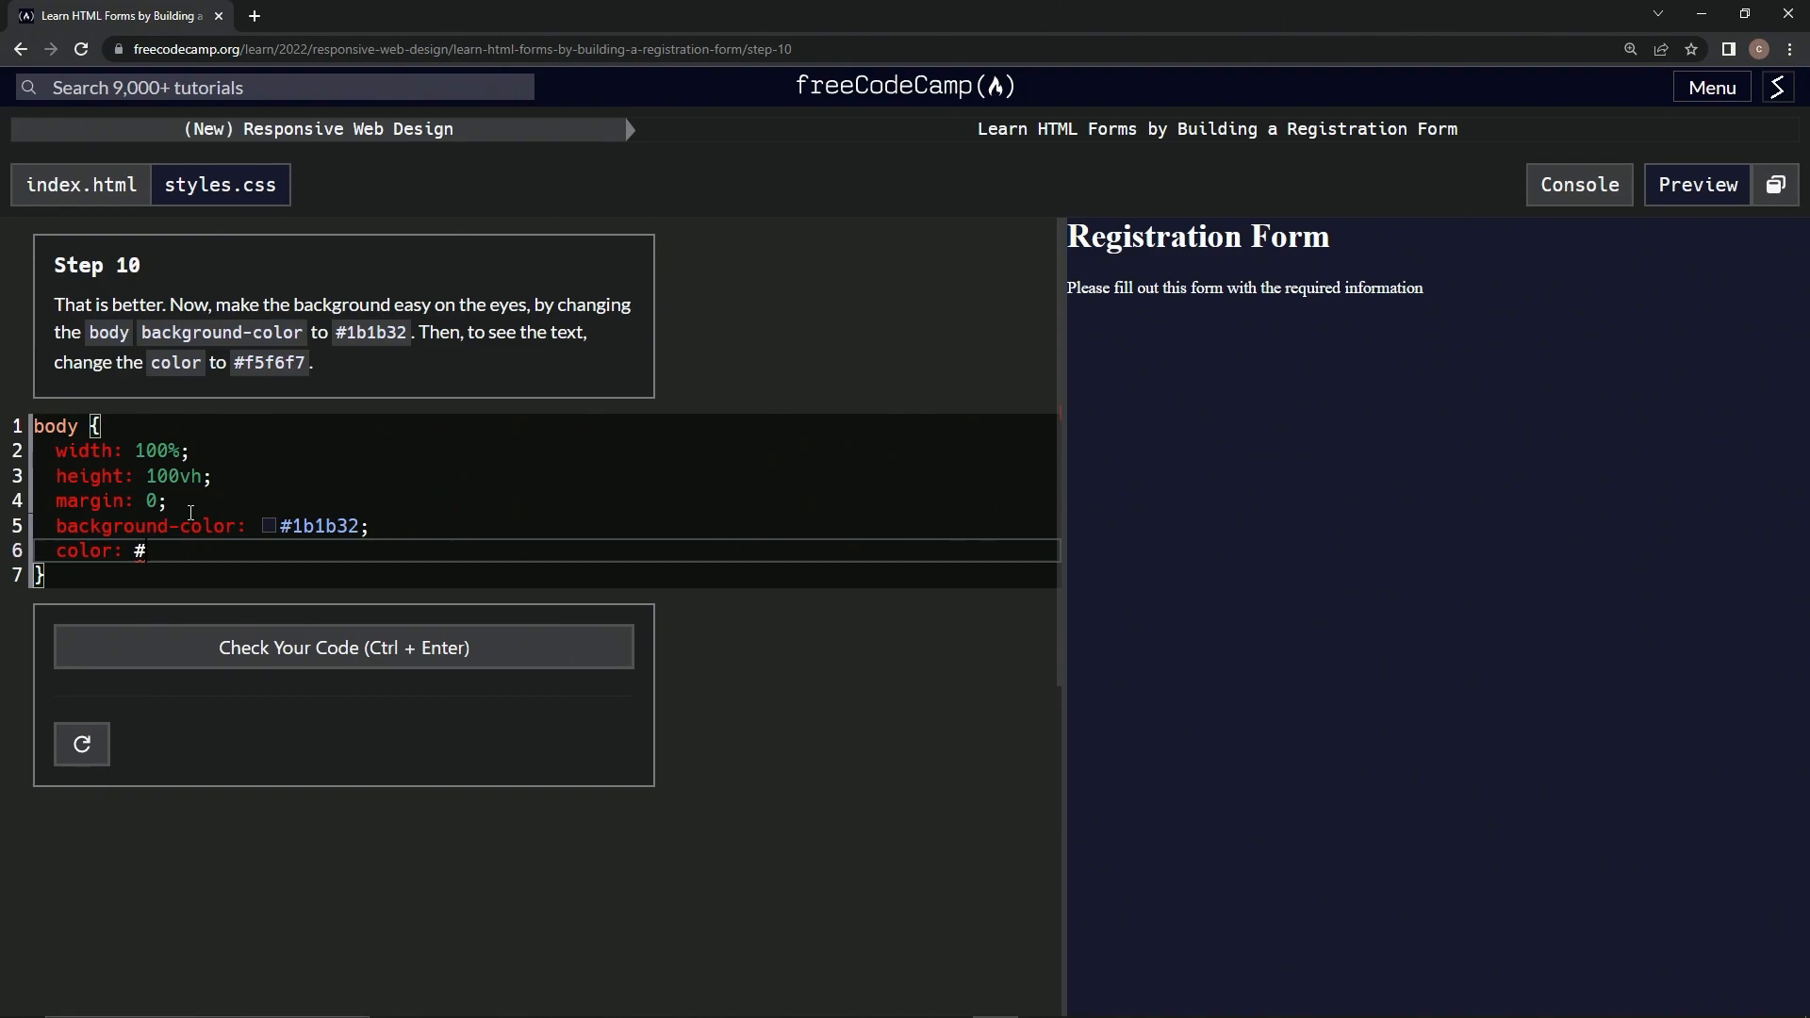
pyautogui.write('f5f6f')
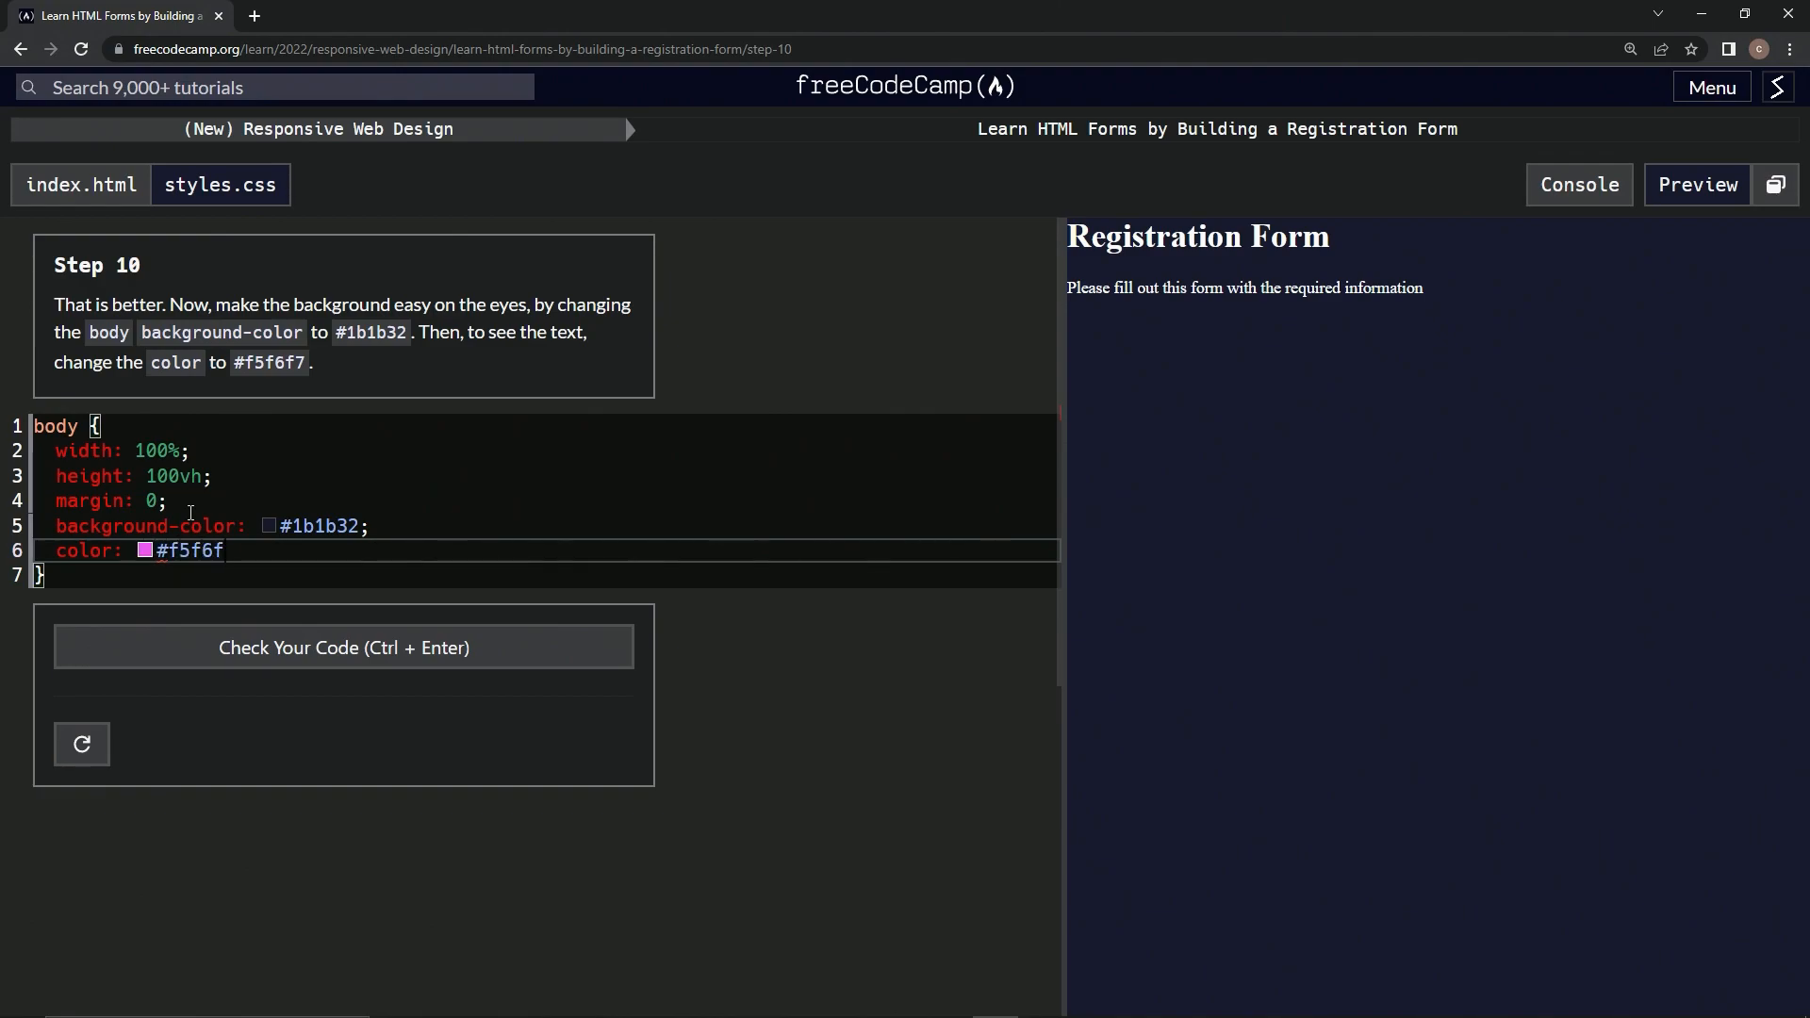
pyautogui.write('7')
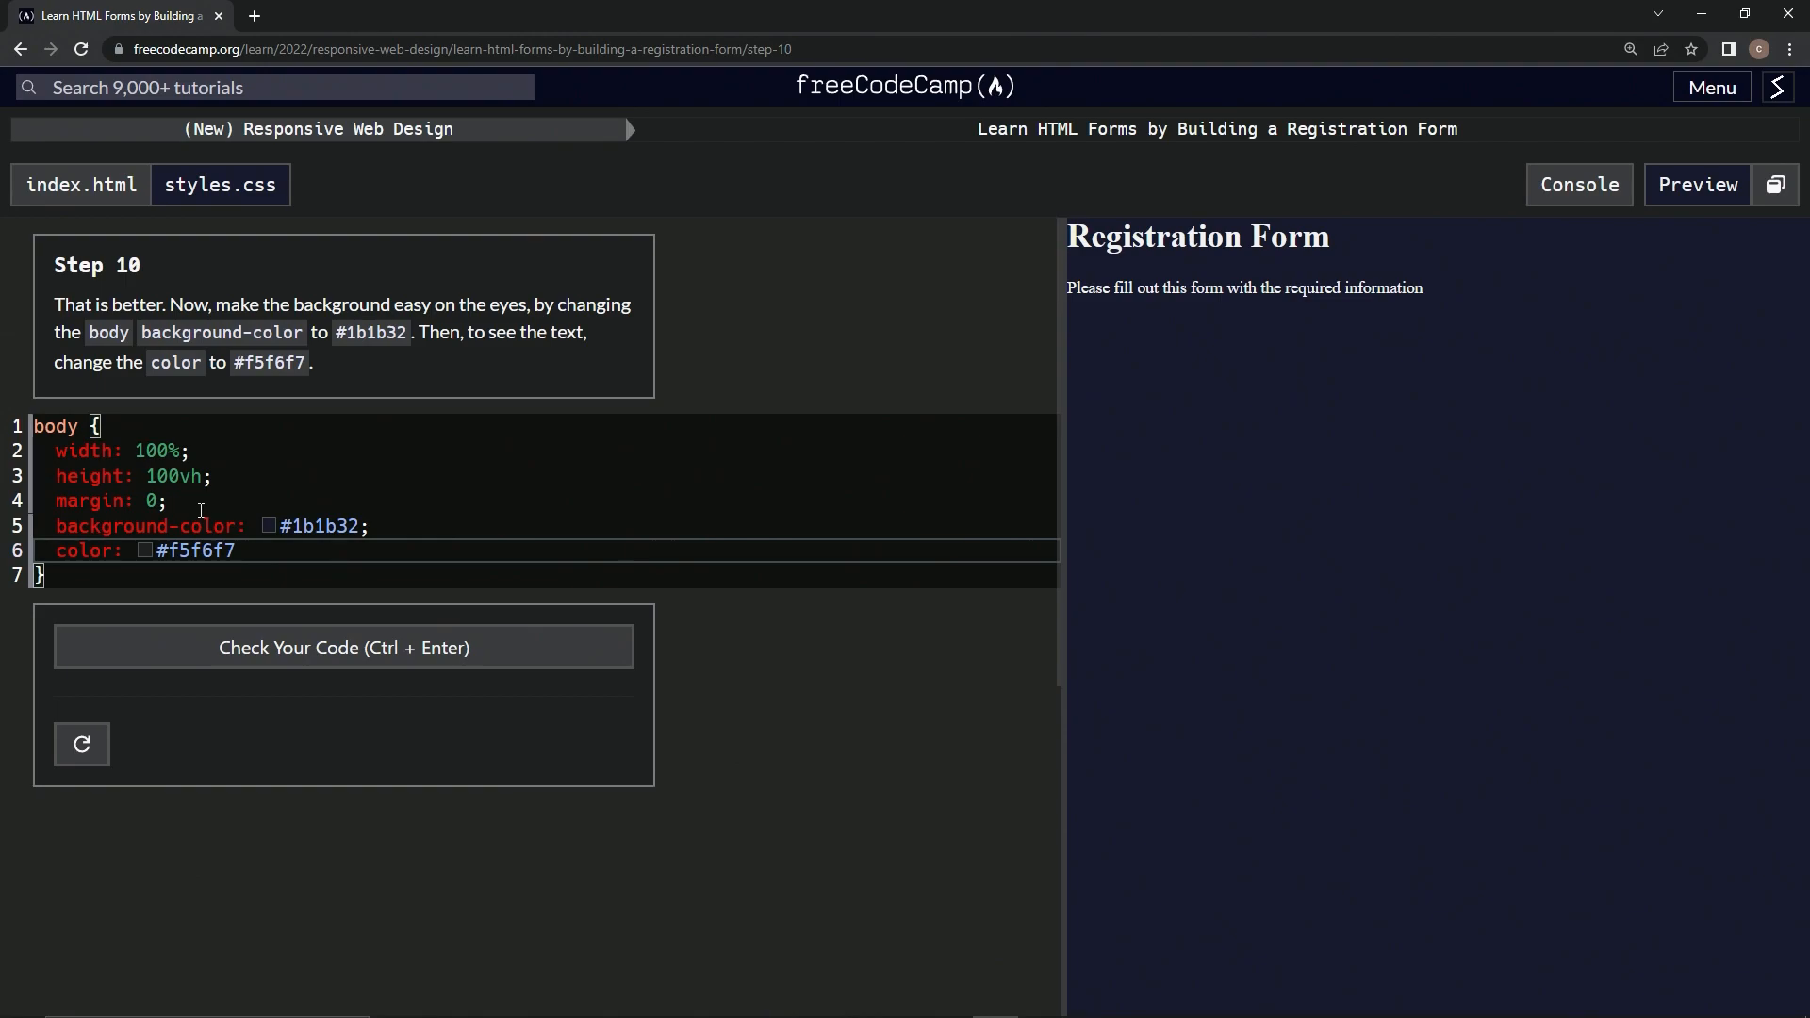
pyautogui.moveTo(343, 647)
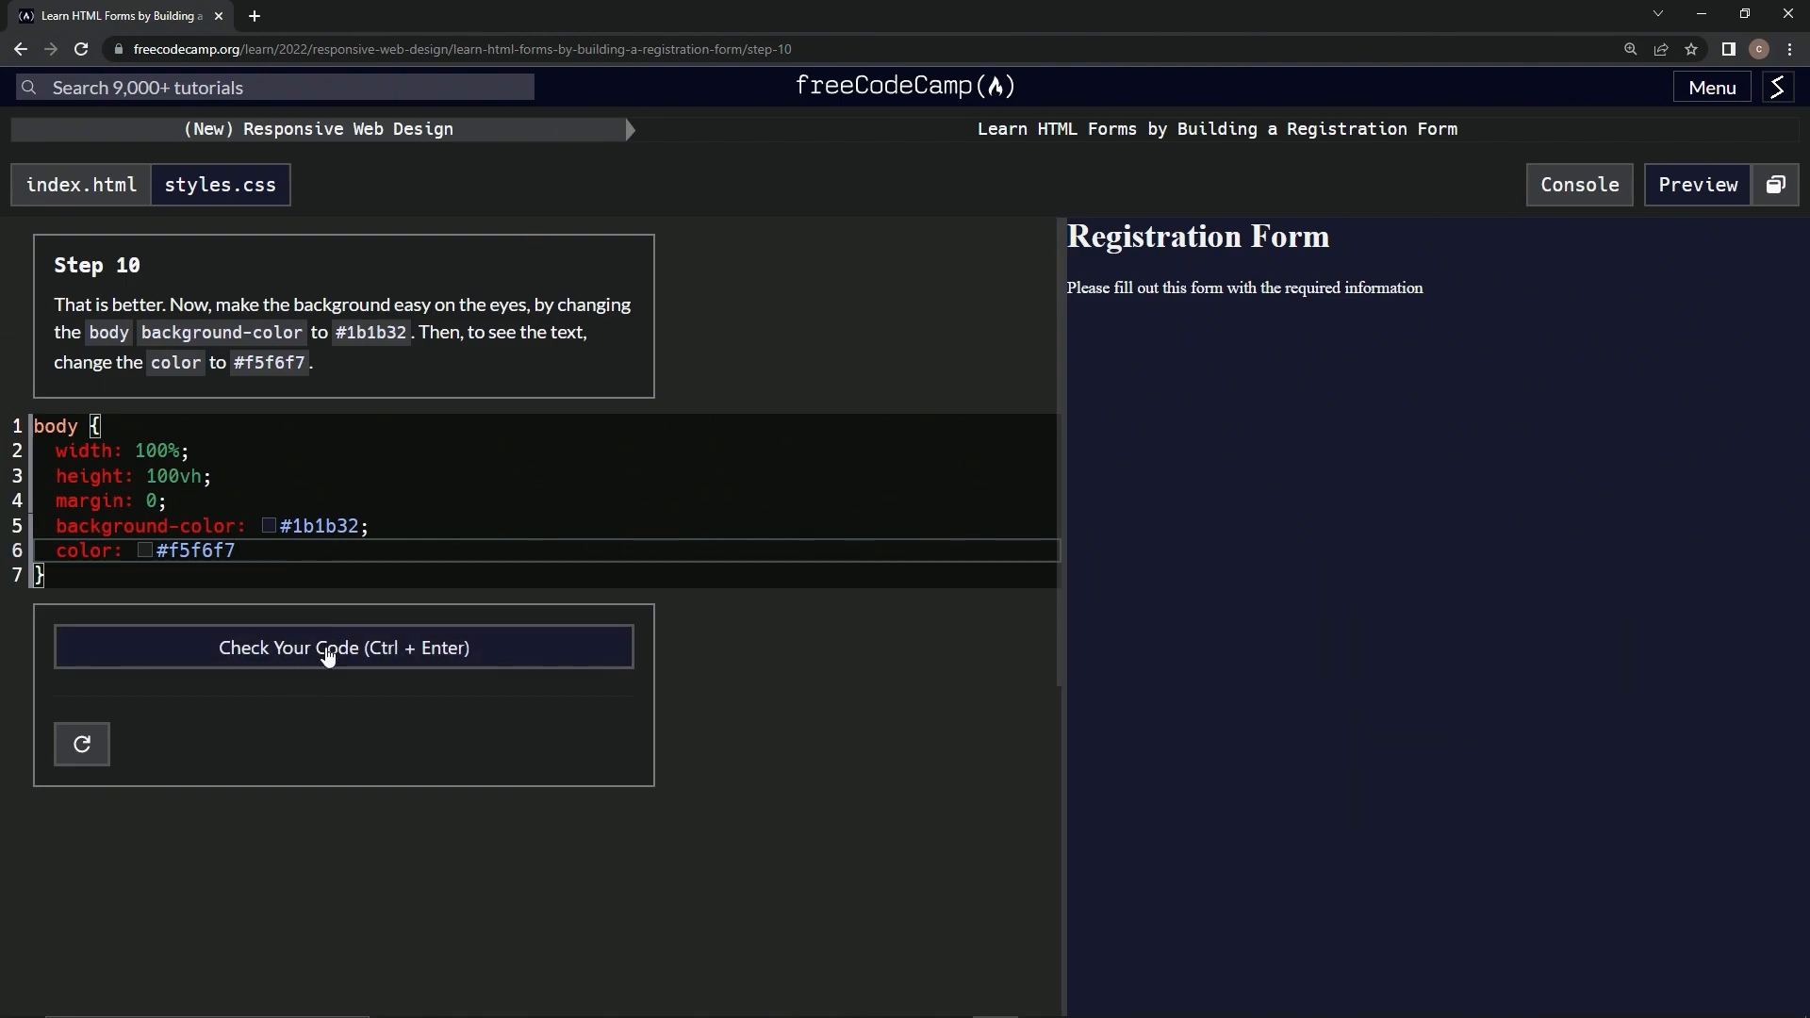
pyautogui.click(343, 647)
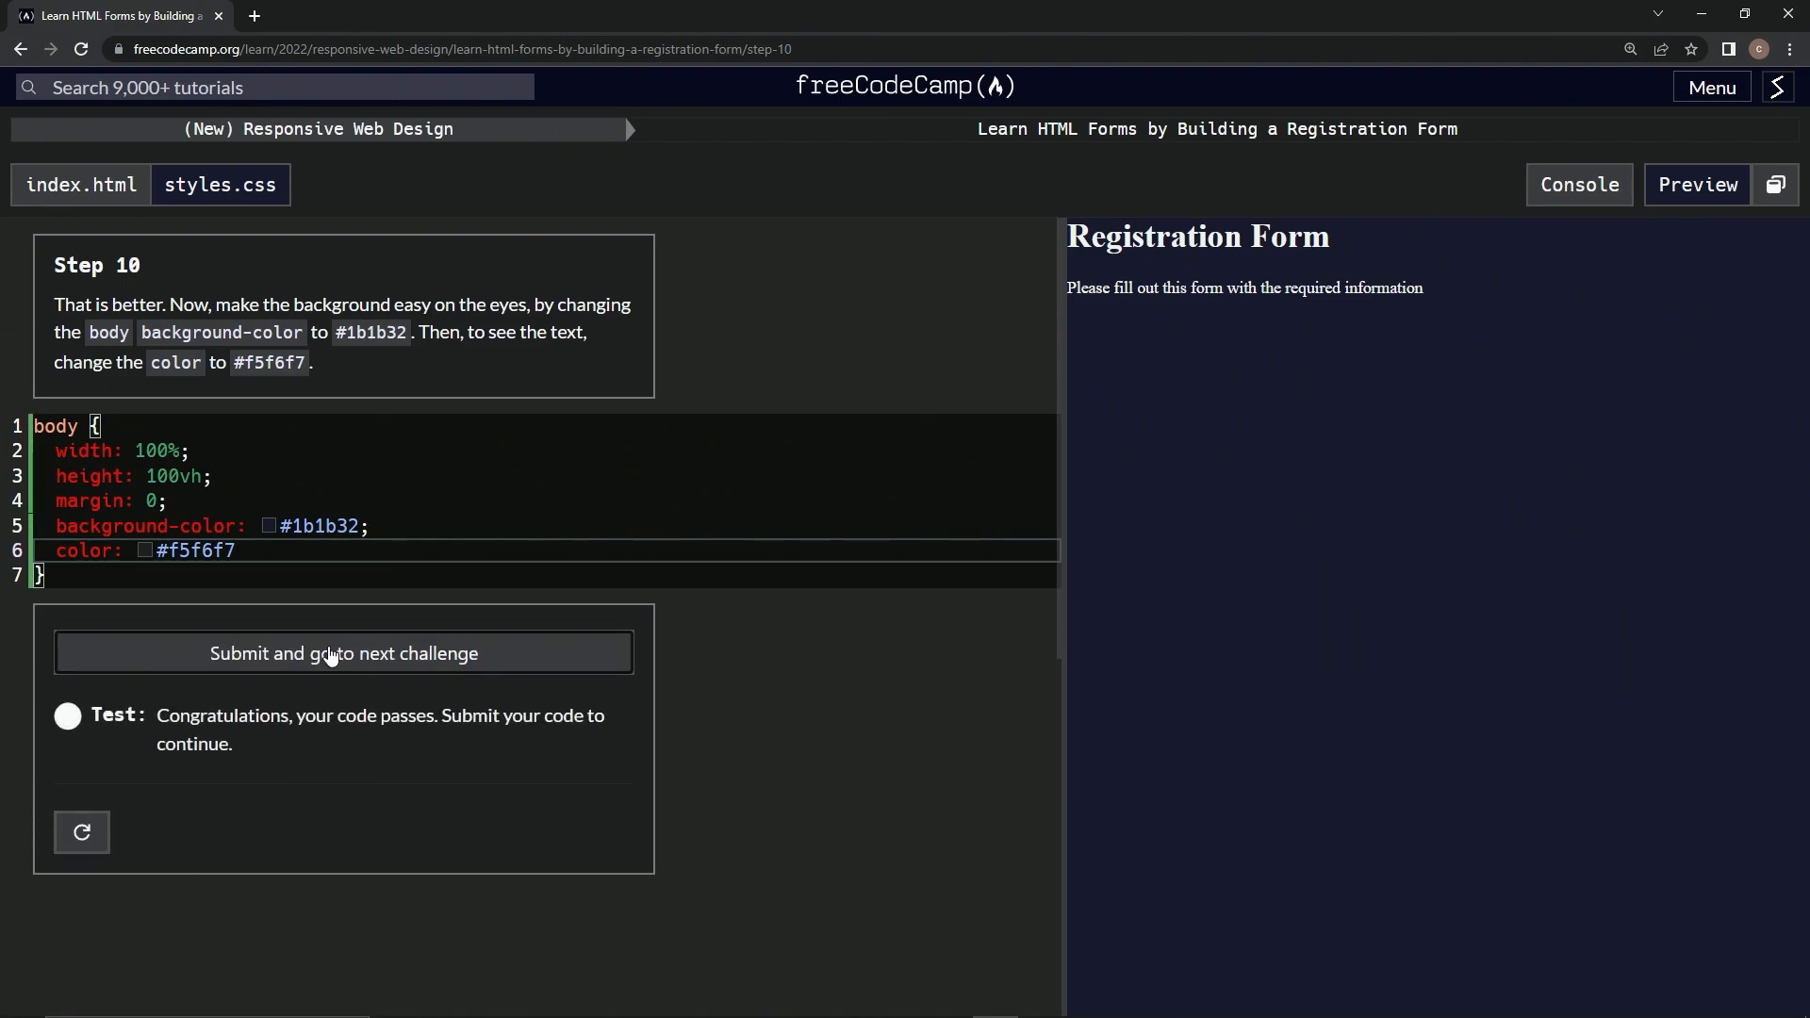
pyautogui.click(343, 653)
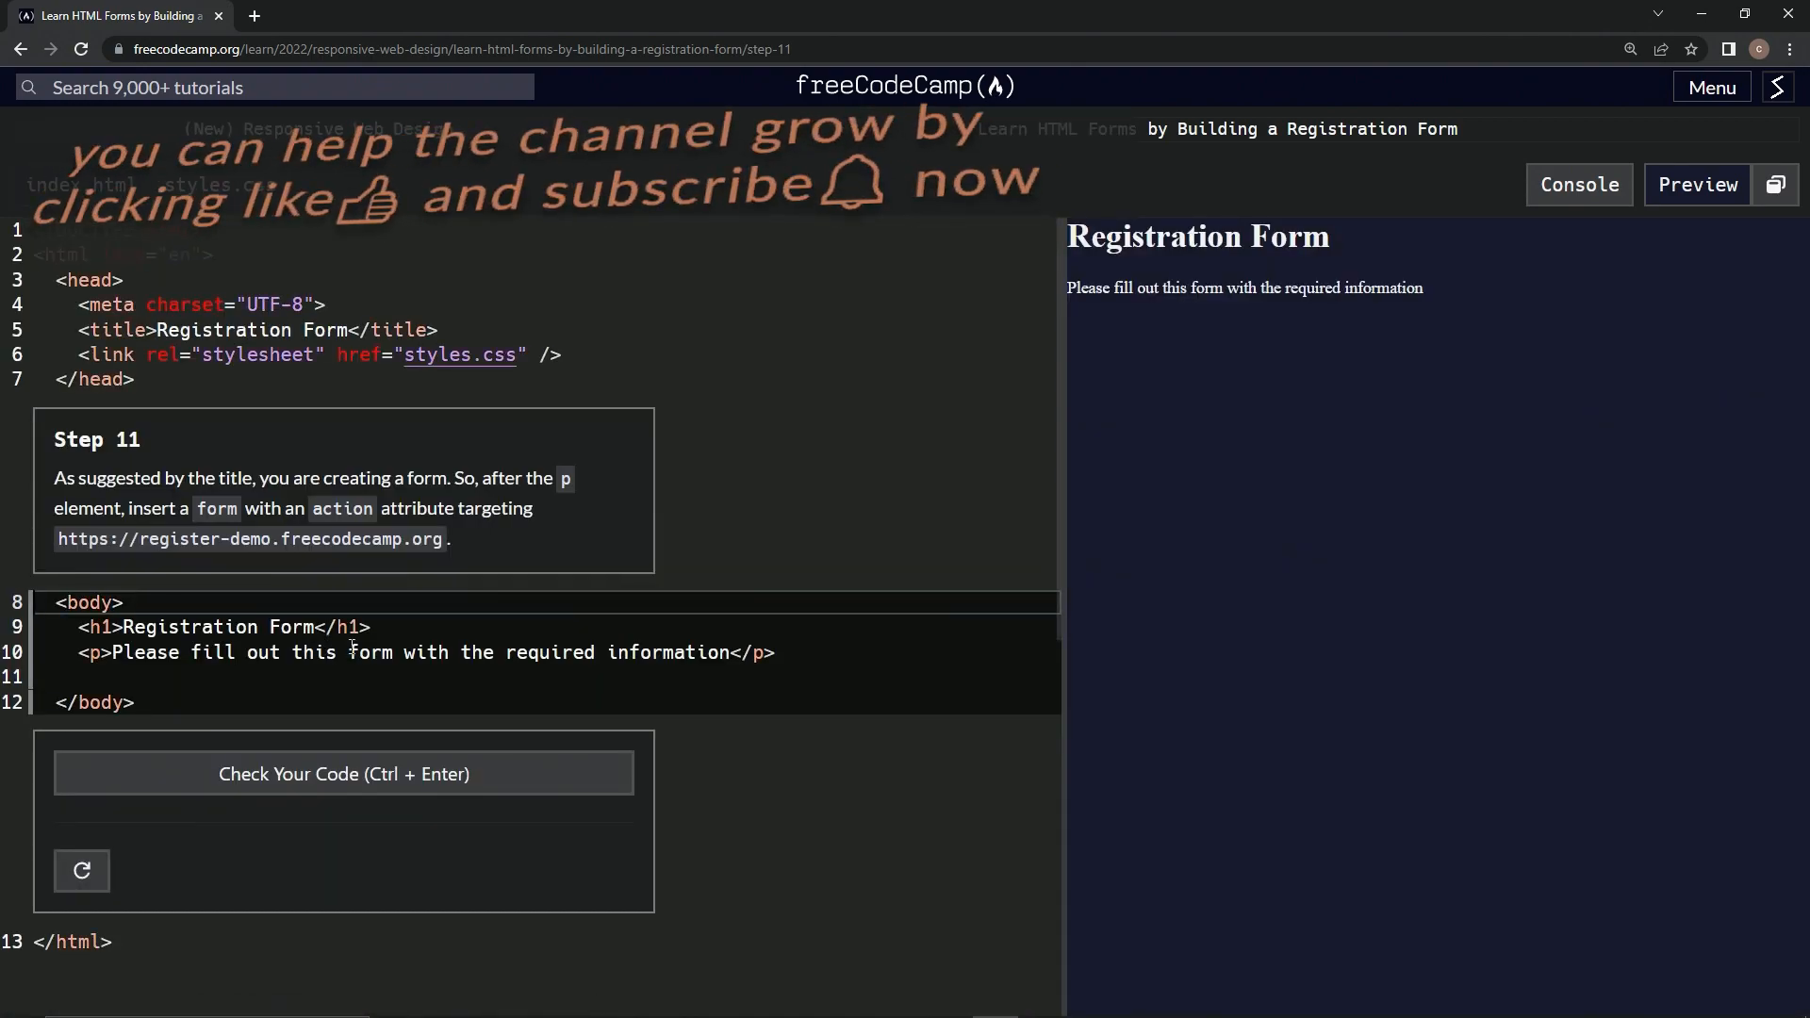
pyautogui.moveTo(190, 413)
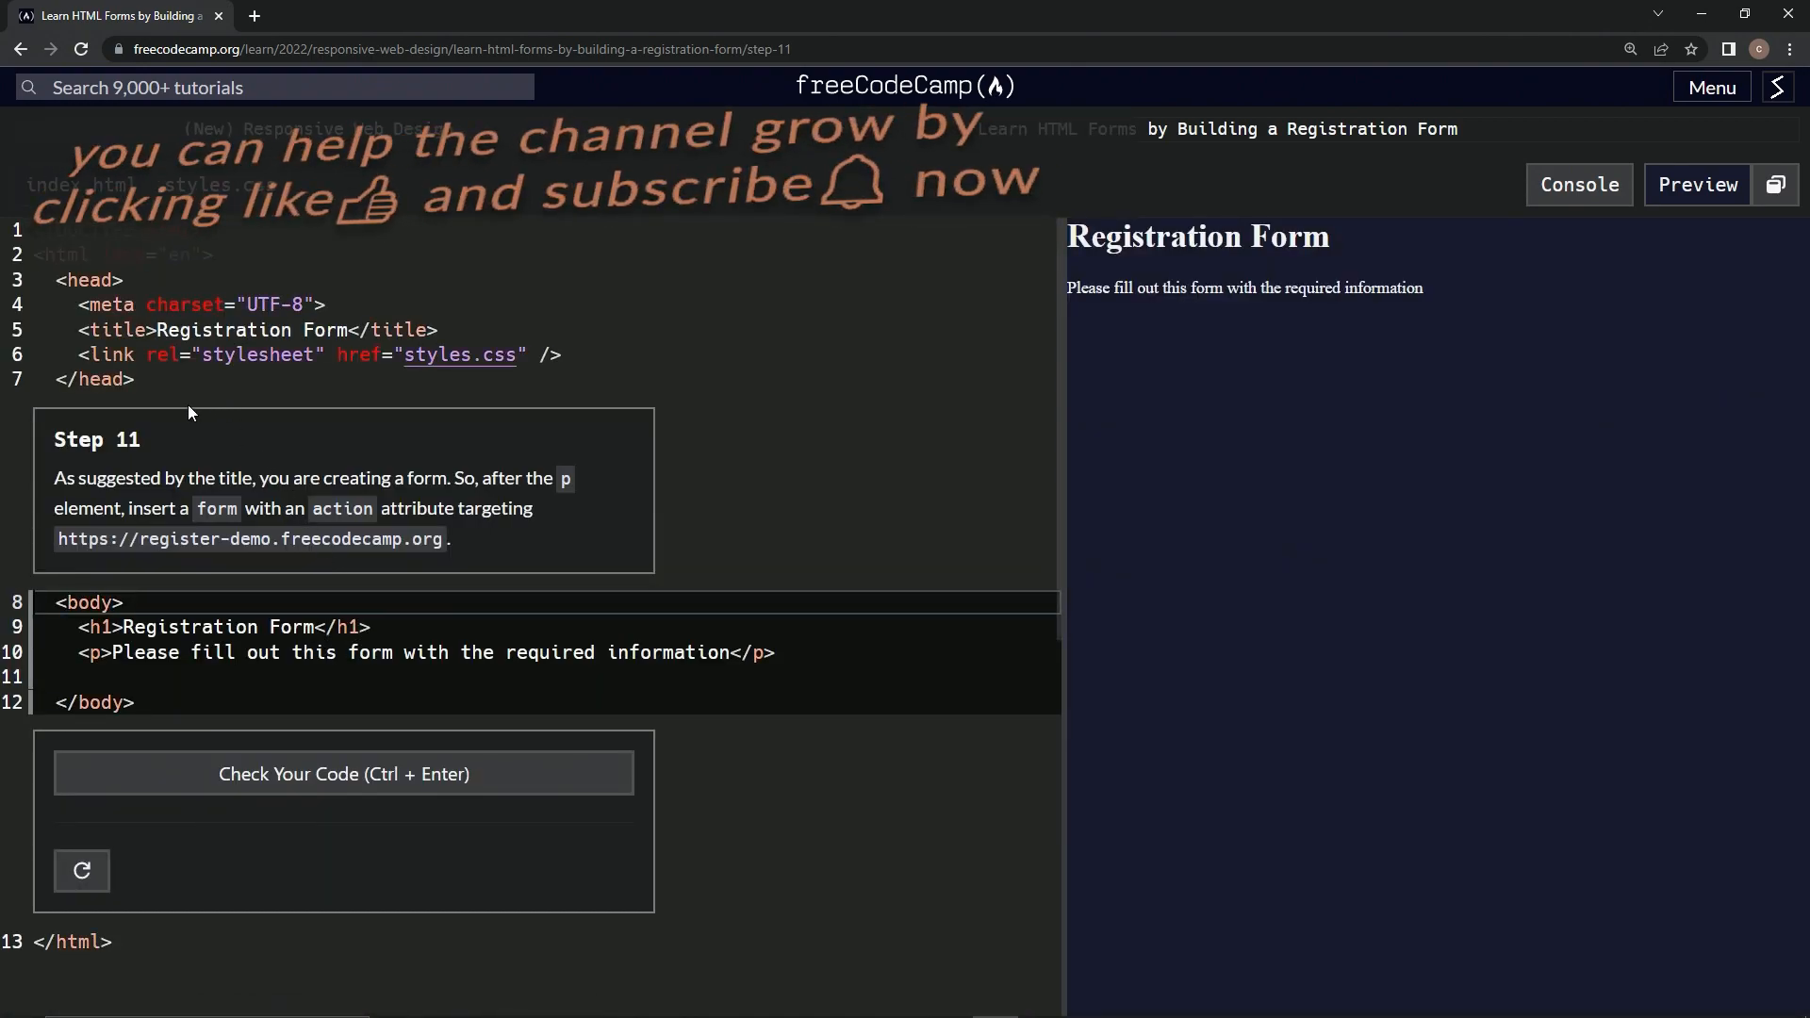
pyautogui.moveTo(836, 497)
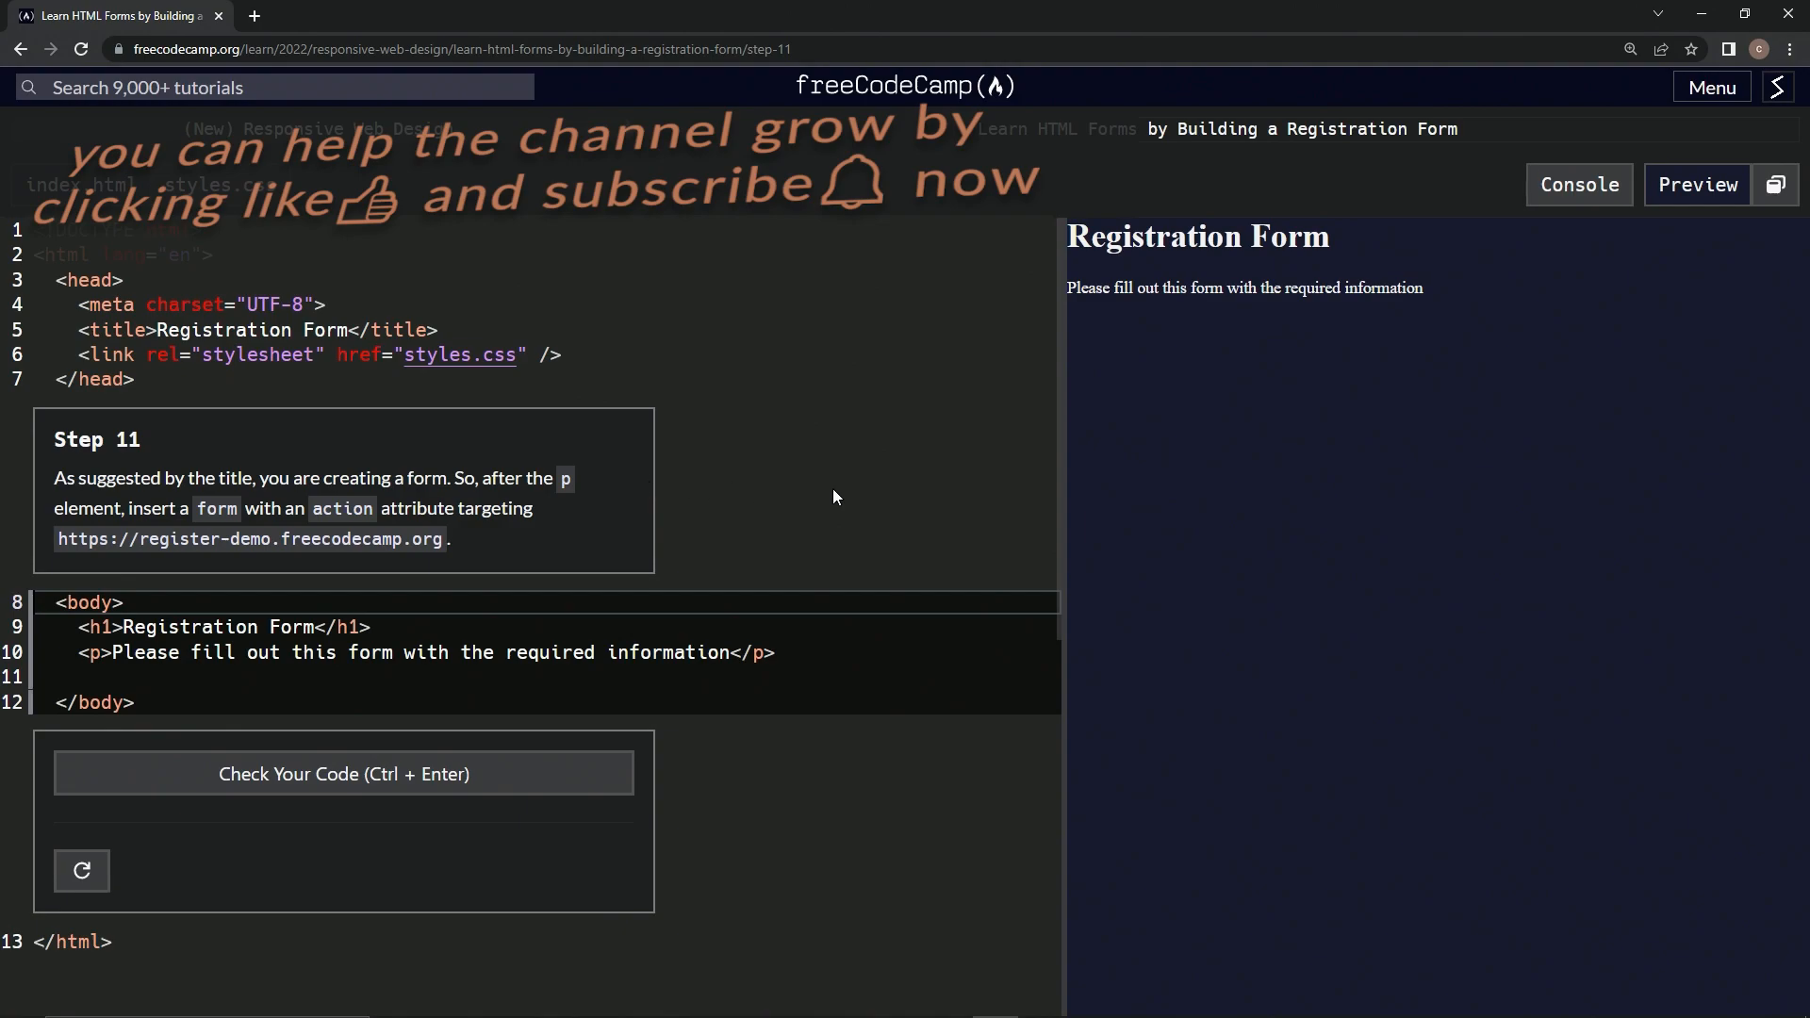